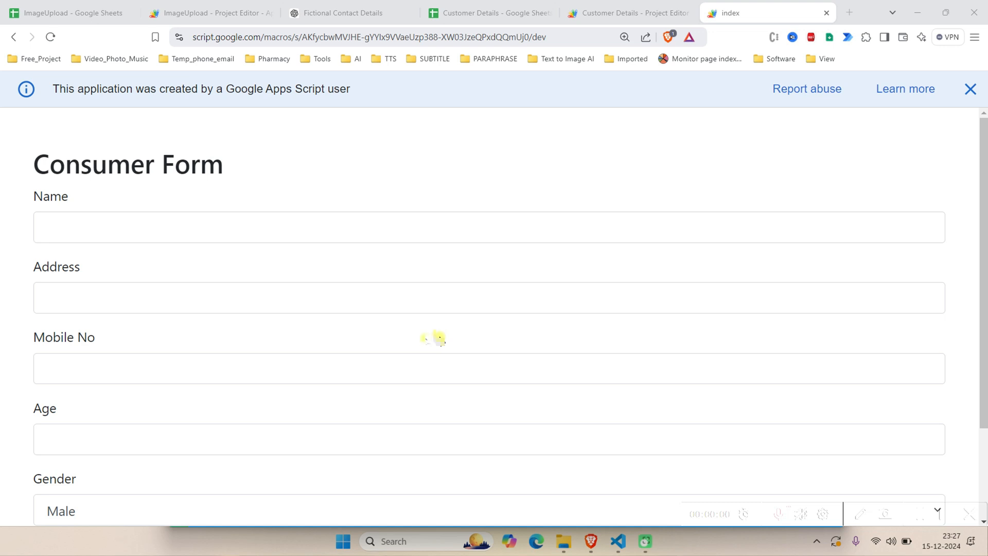
Step: Look over the blank Consumer Form's fields, then switch to the Customer Details script project
{"action": "left_click", "coordinate": [277, 228]}
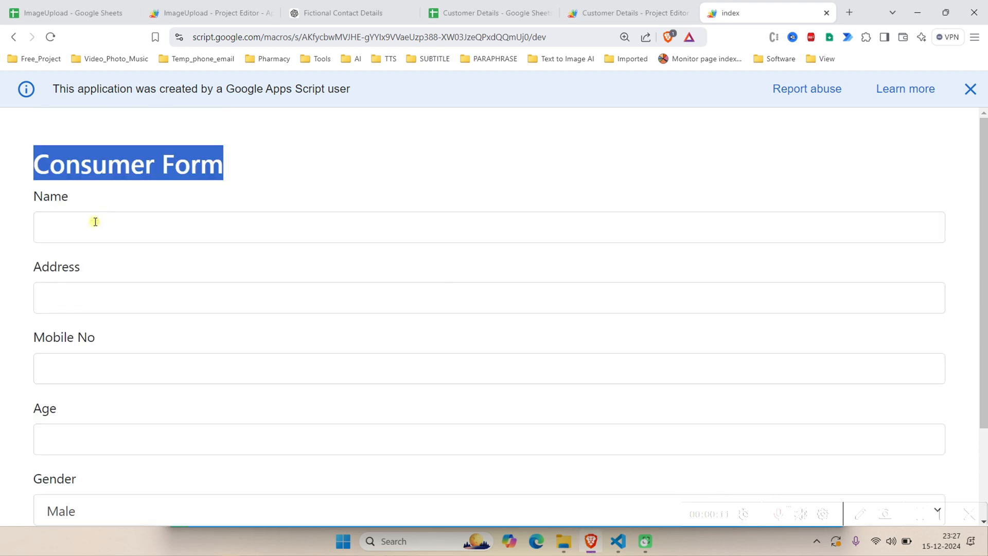
{"action": "left_click", "coordinate": [90, 228]}
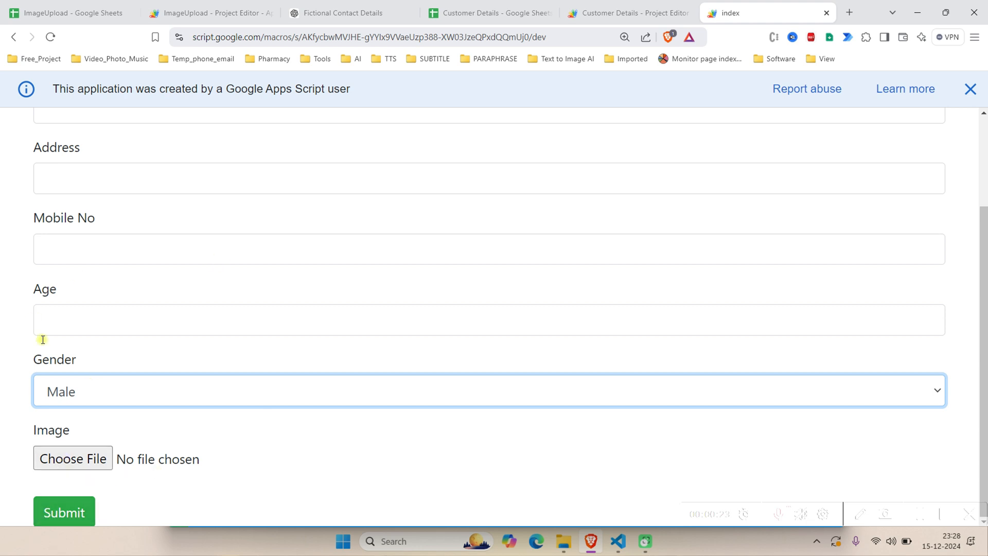
{"action": "left_click", "coordinate": [629, 13]}
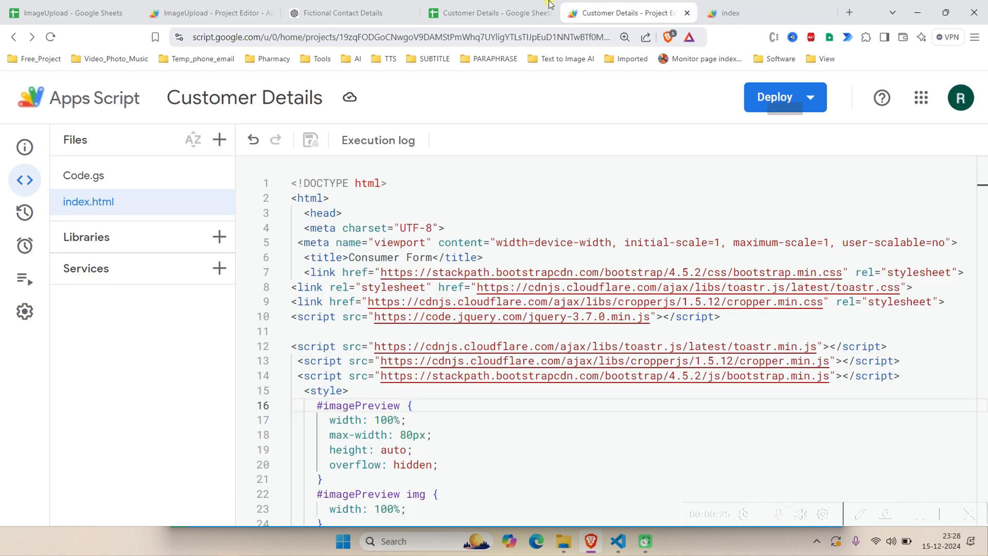
Step: Switch to the Customer Details spreadsheet showing the two customer records
{"action": "left_click", "coordinate": [488, 13]}
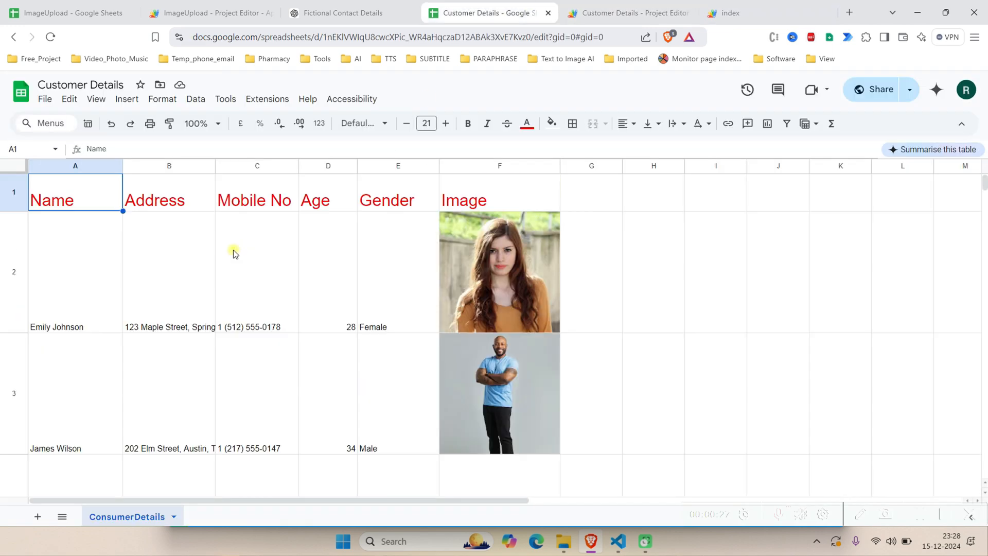
{"action": "mouse_move", "coordinate": [47, 268]}
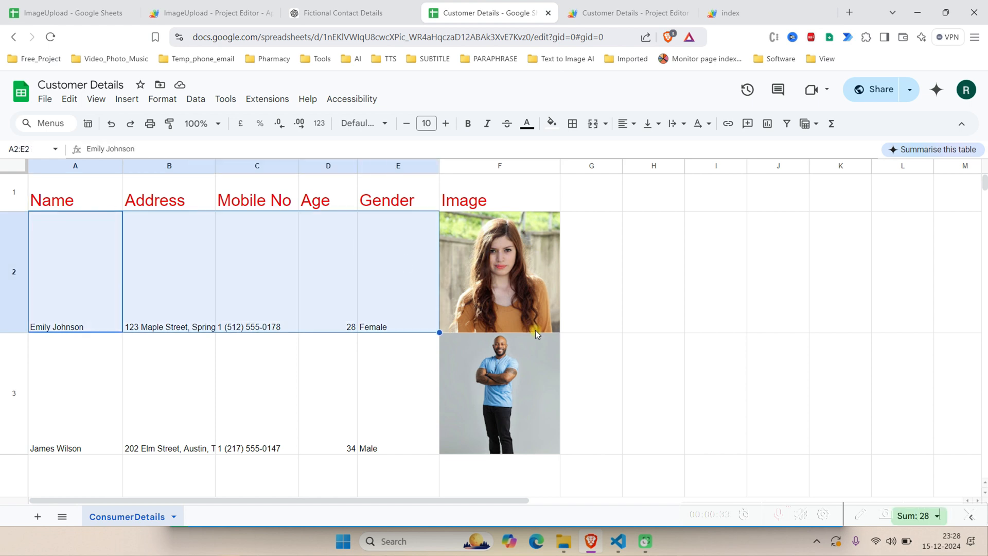
{"action": "mouse_move", "coordinate": [510, 293]}
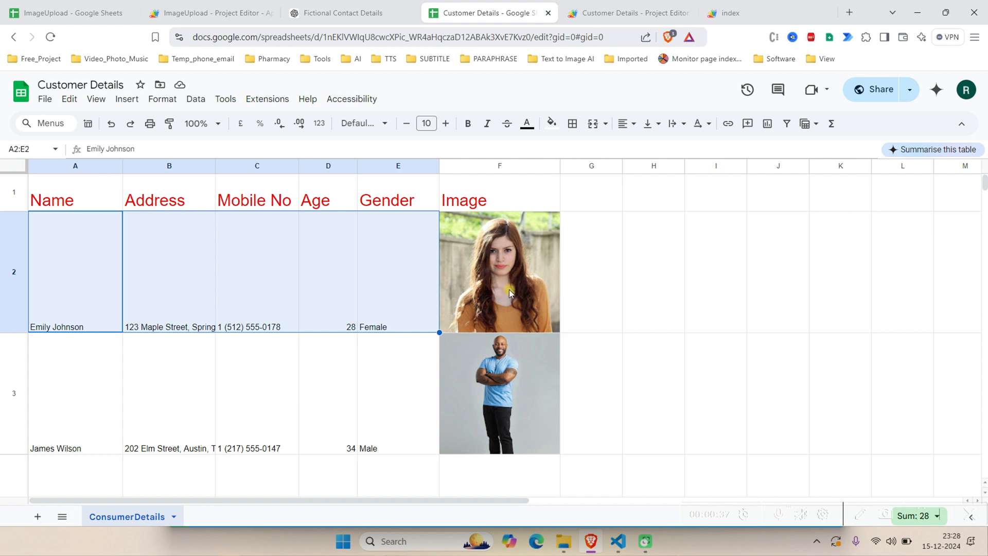
{"action": "mouse_move", "coordinate": [554, 266]}
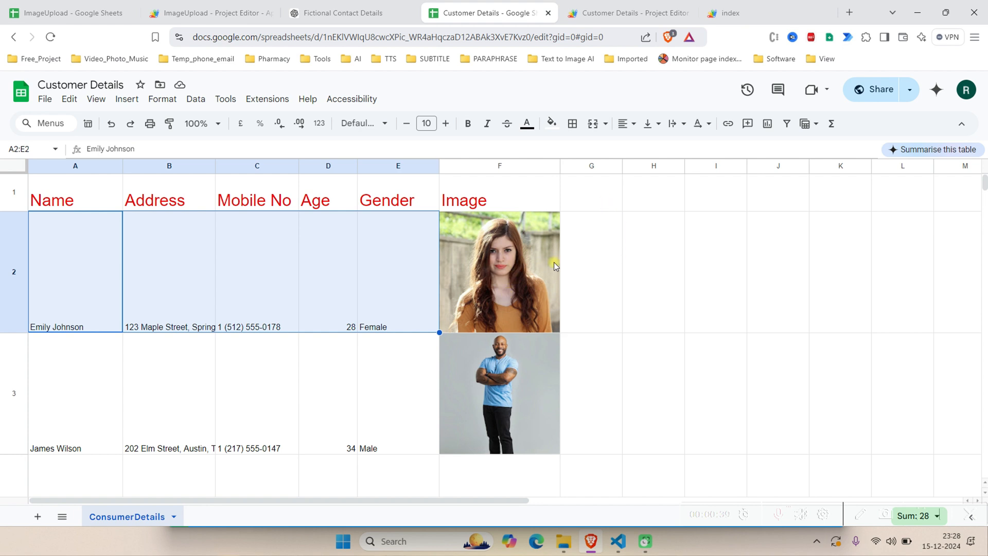
{"action": "mouse_move", "coordinate": [479, 295]}
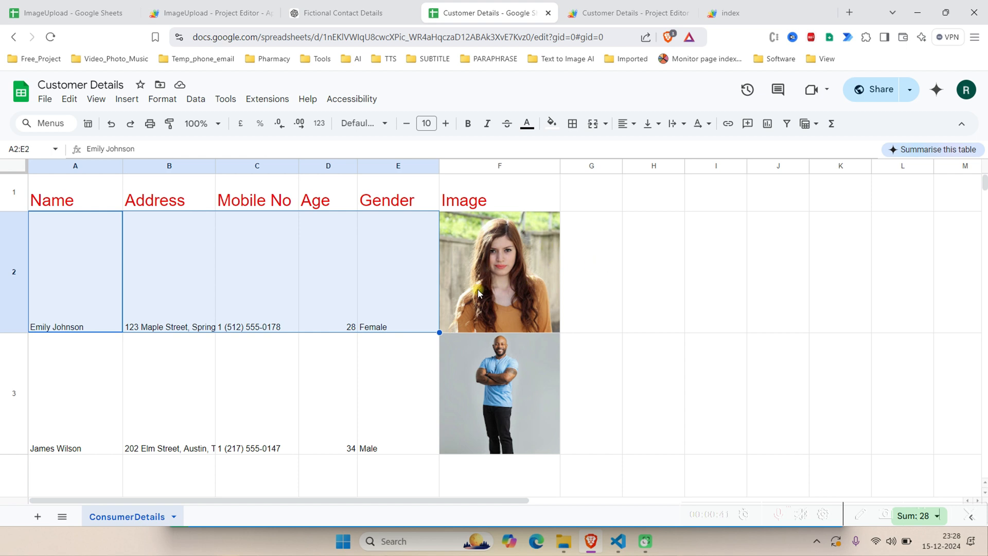
{"action": "mouse_move", "coordinate": [483, 285]}
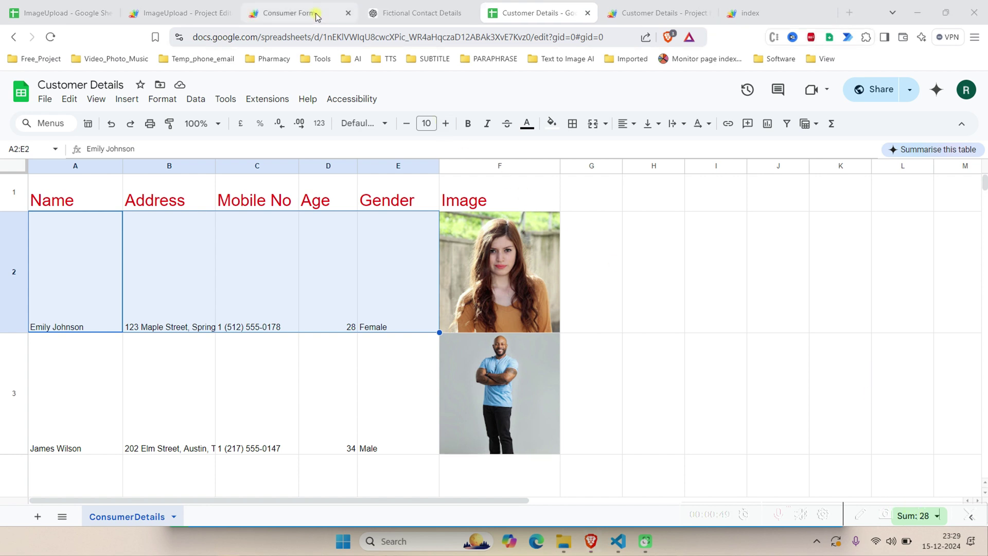
{"action": "left_click", "coordinate": [290, 12]}
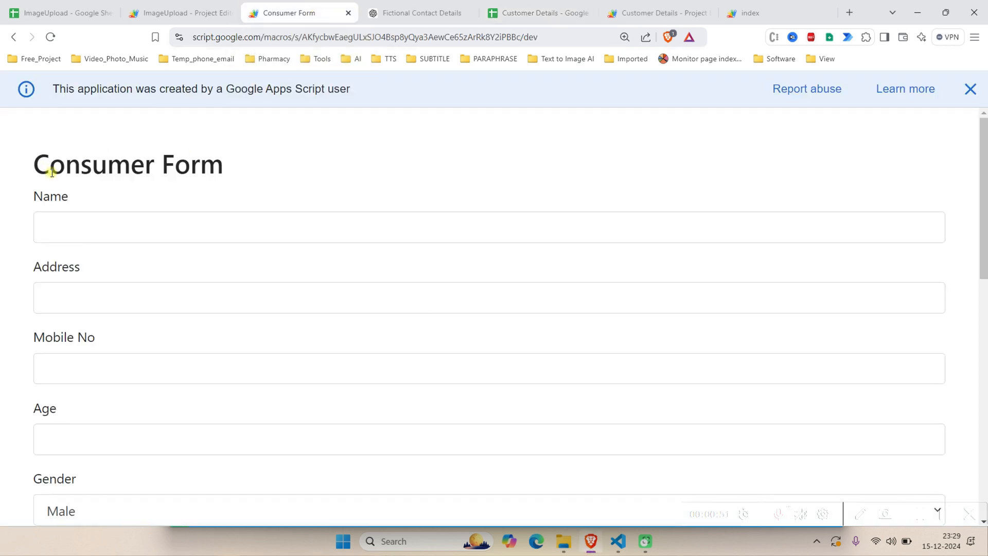
{"action": "scroll", "scroll_direction": "down", "scroll_amount": 3}
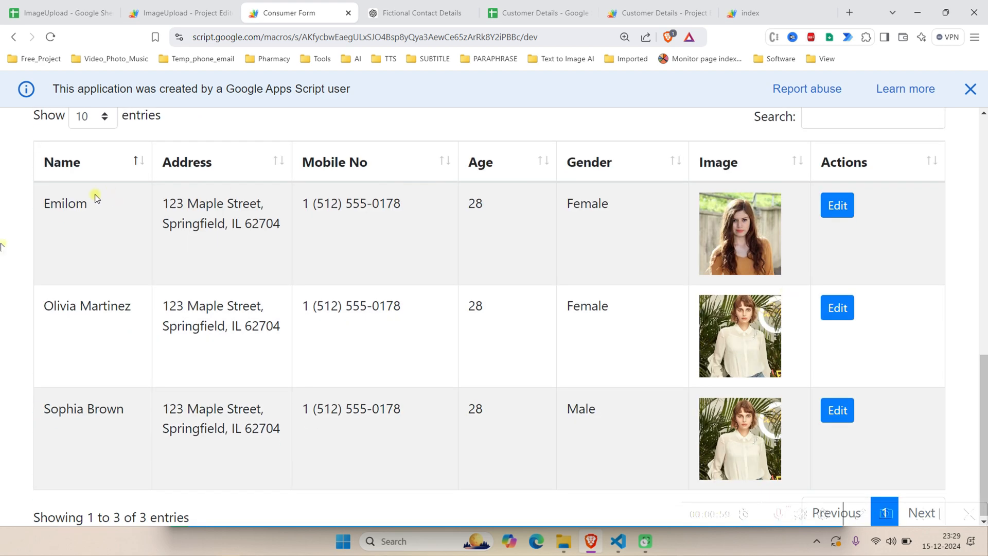
{"action": "mouse_move", "coordinate": [165, 382]}
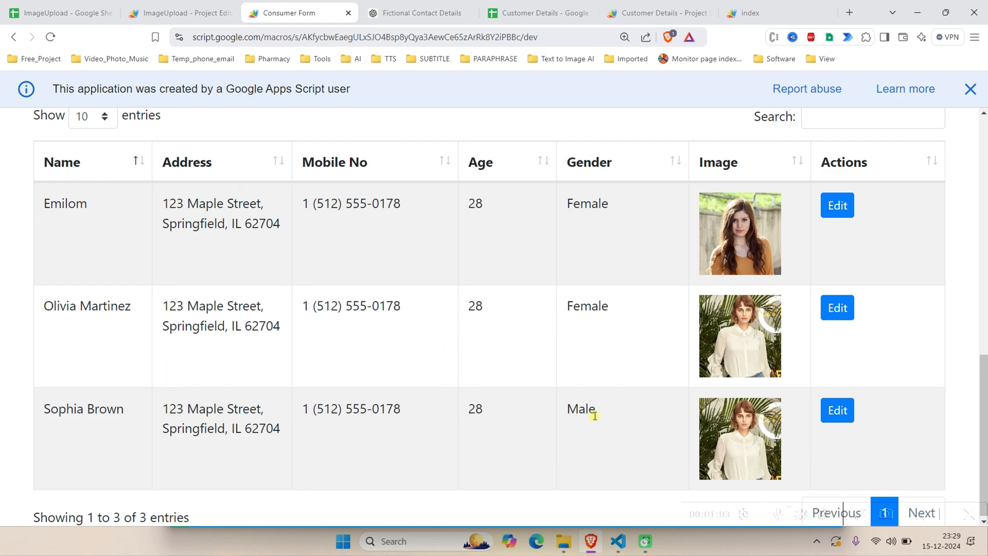
{"action": "mouse_move", "coordinate": [866, 413]}
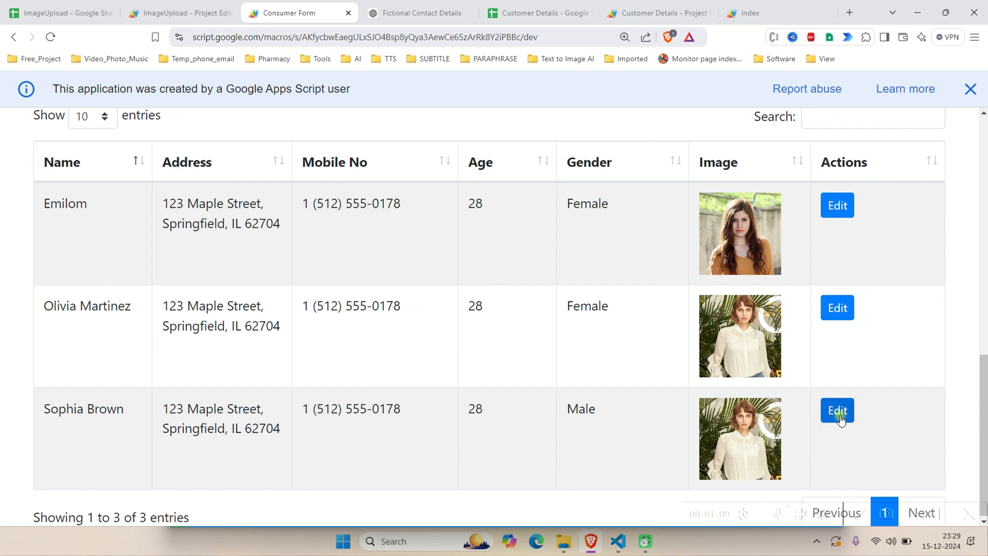
{"action": "left_click", "coordinate": [838, 410]}
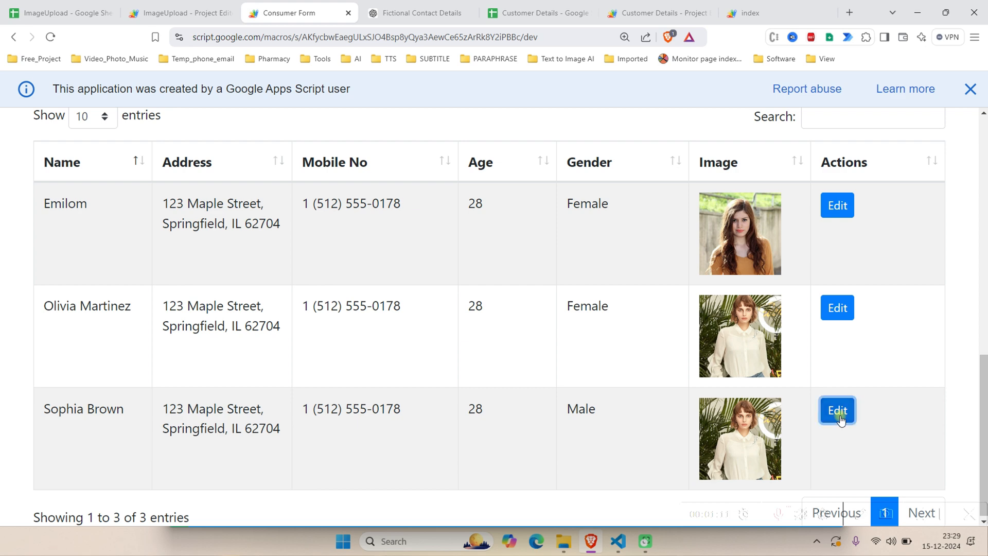
{"action": "left_click", "coordinate": [837, 410]}
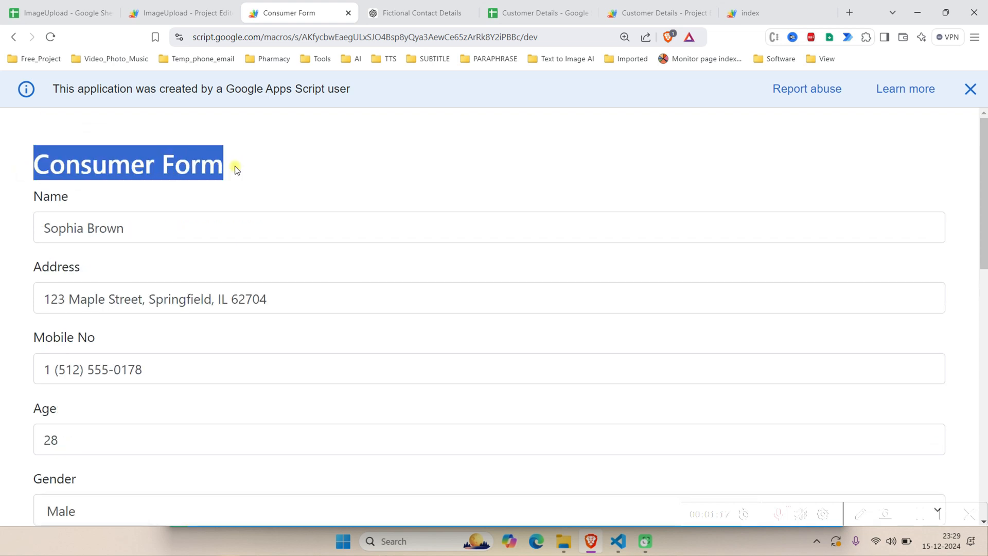
{"action": "mouse_move", "coordinate": [165, 234]}
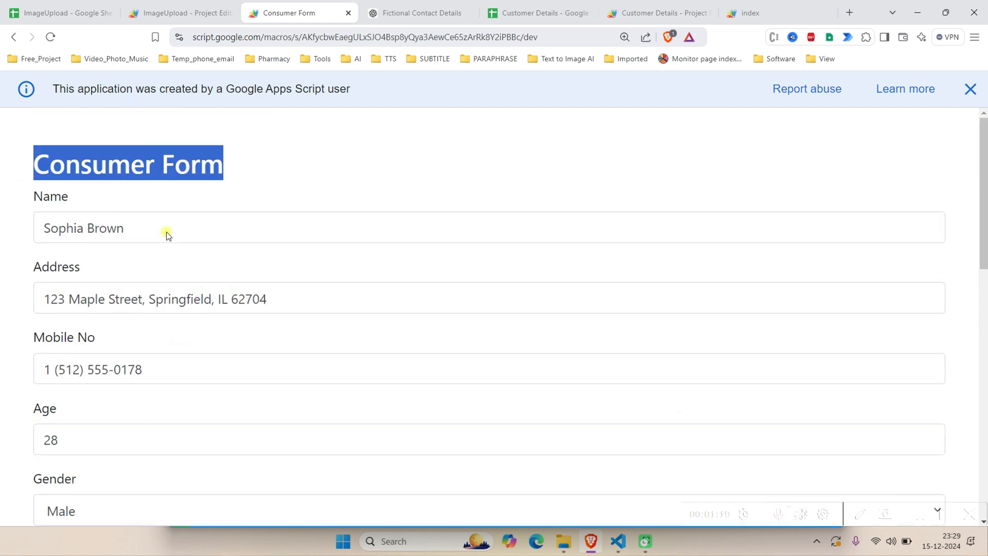
{"action": "mouse_move", "coordinate": [231, 221]}
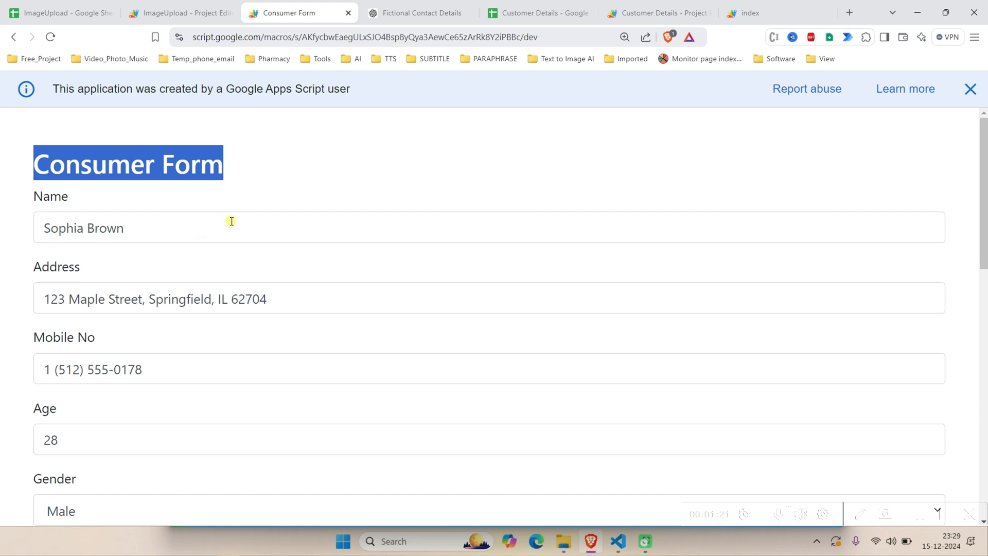
{"action": "mouse_move", "coordinate": [247, 216]}
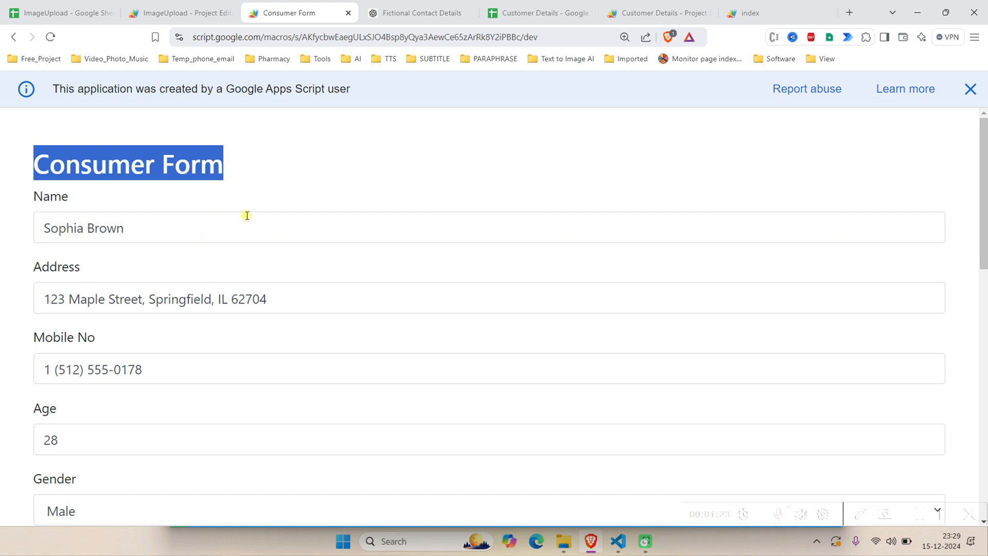
{"action": "double_click", "coordinate": [83, 228]}
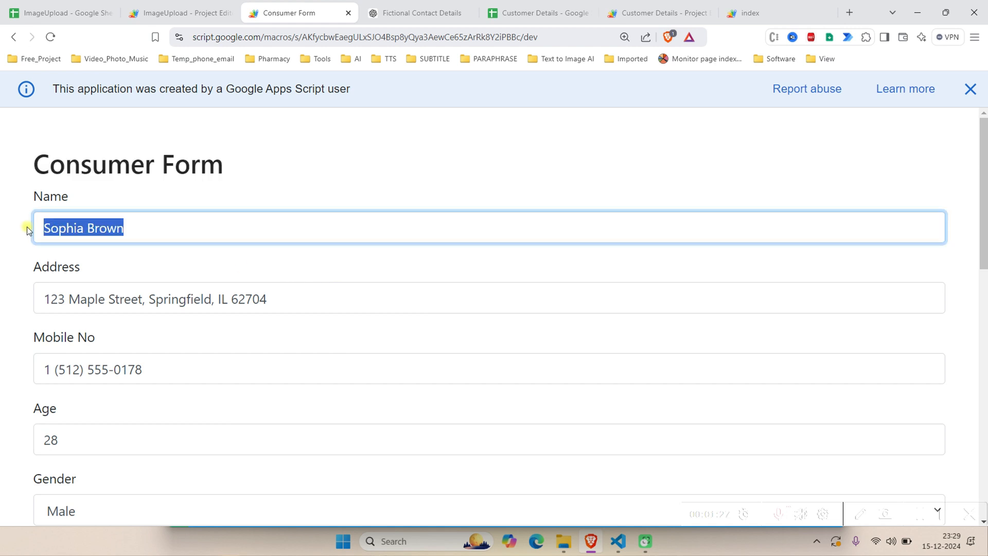
{"action": "type", "text": "Jhon Wilso"}
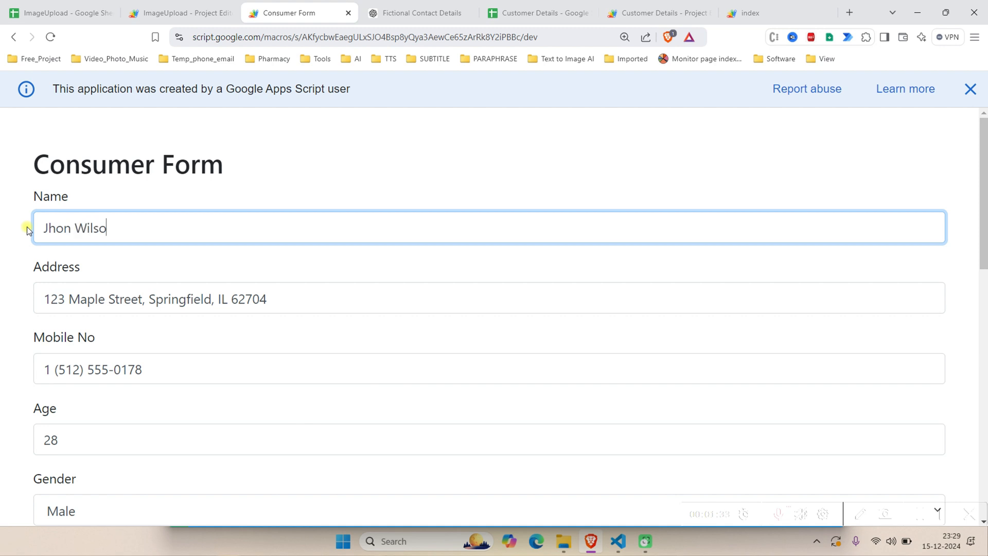
{"action": "type", "text": "n"}
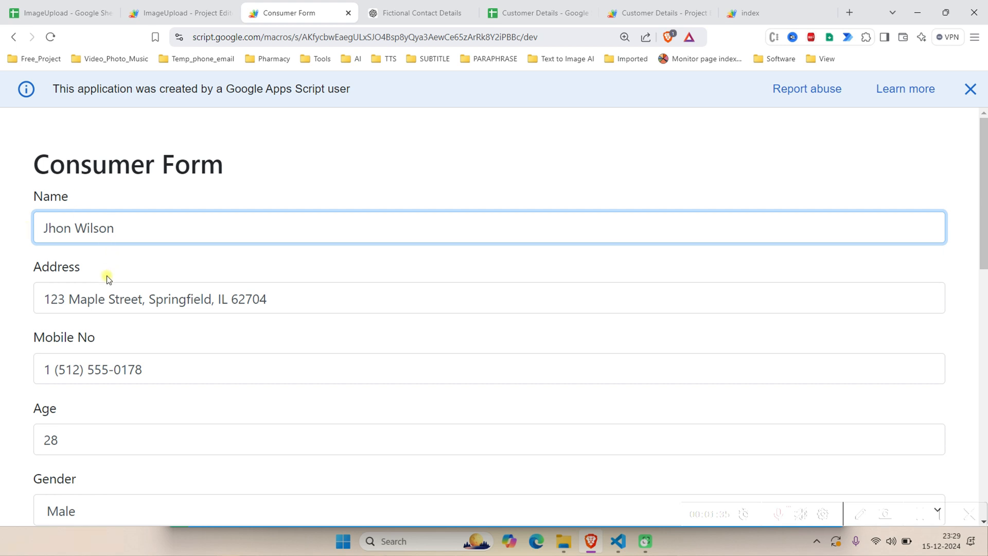
{"action": "scroll", "scroll_direction": "down", "scroll_amount": 3}
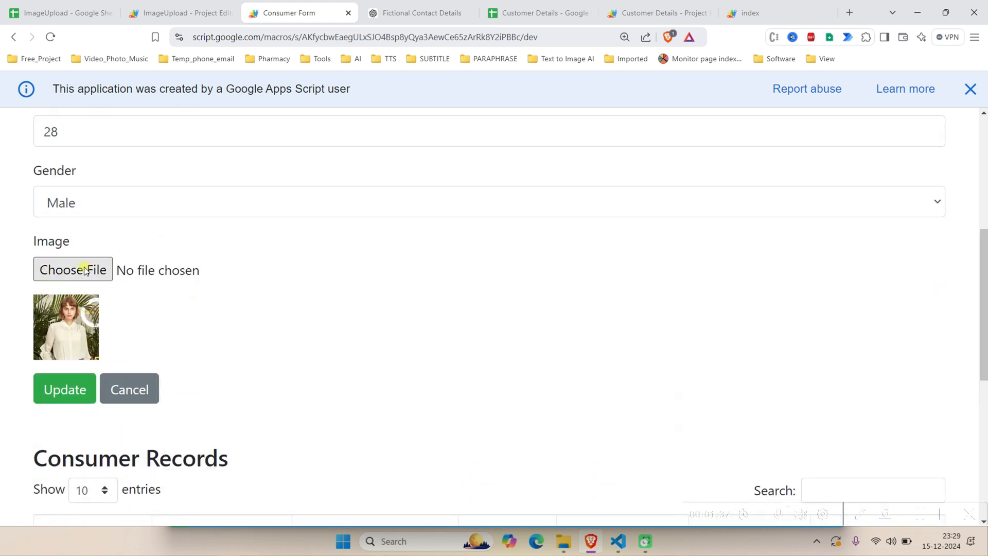
Step: Attach the photo of the man in blue, crop and keep it, and update the record
{"action": "left_click", "coordinate": [72, 269]}
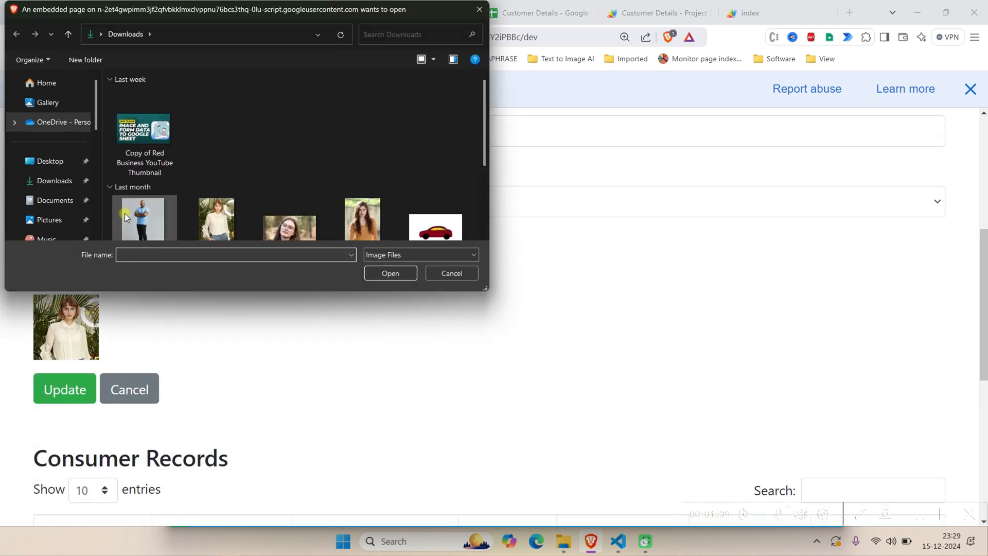
{"action": "double_click", "coordinate": [144, 218]}
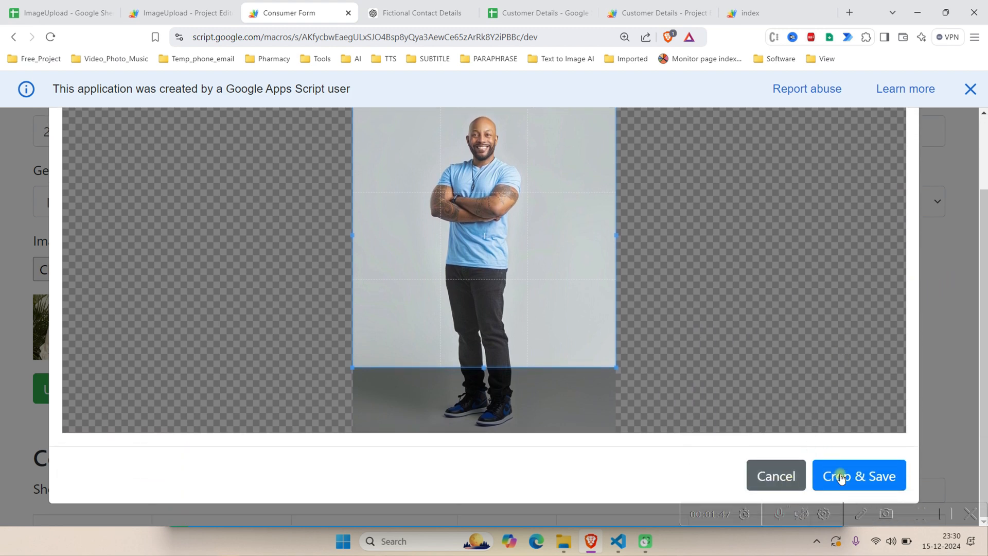
{"action": "left_click", "coordinate": [841, 476]}
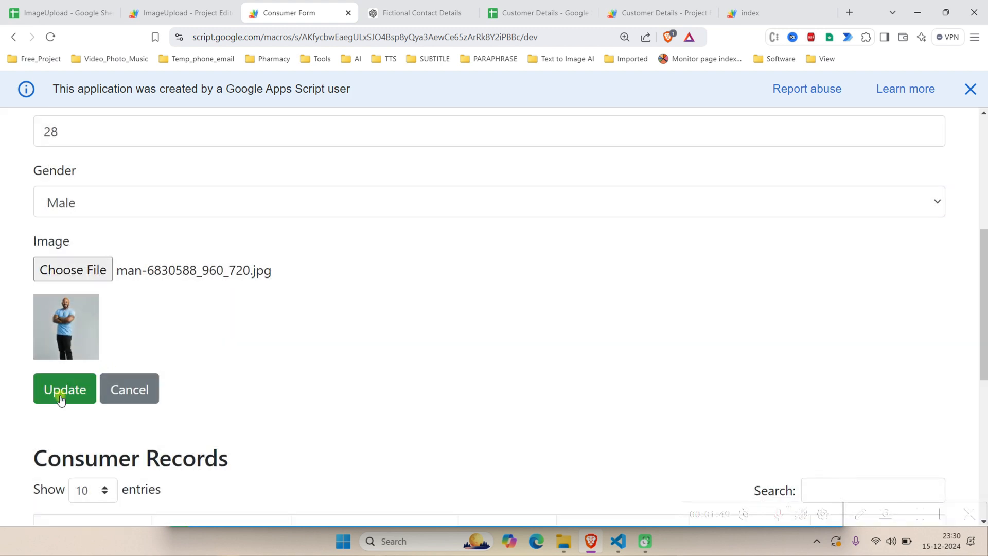
{"action": "left_click", "coordinate": [65, 388]}
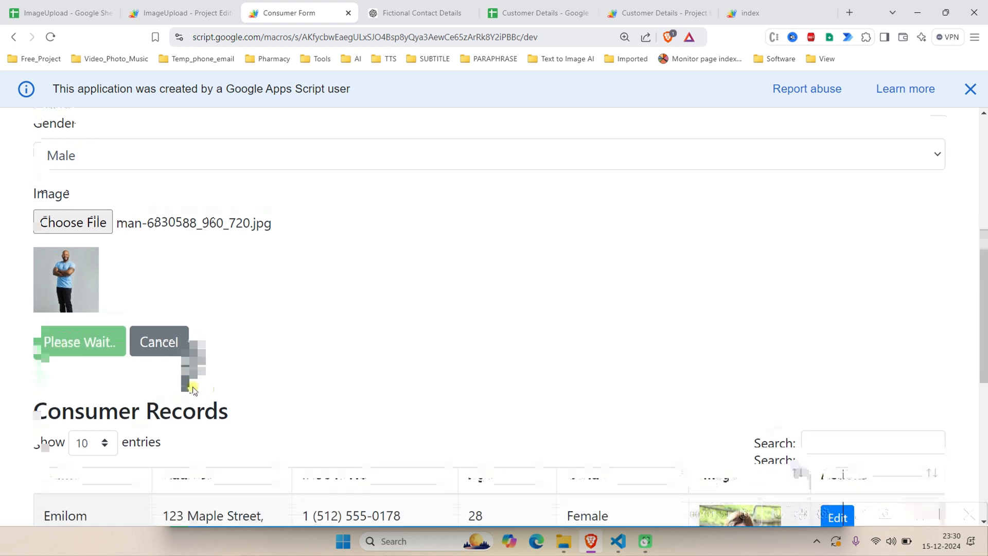
{"action": "left_click", "coordinate": [62, 13]}
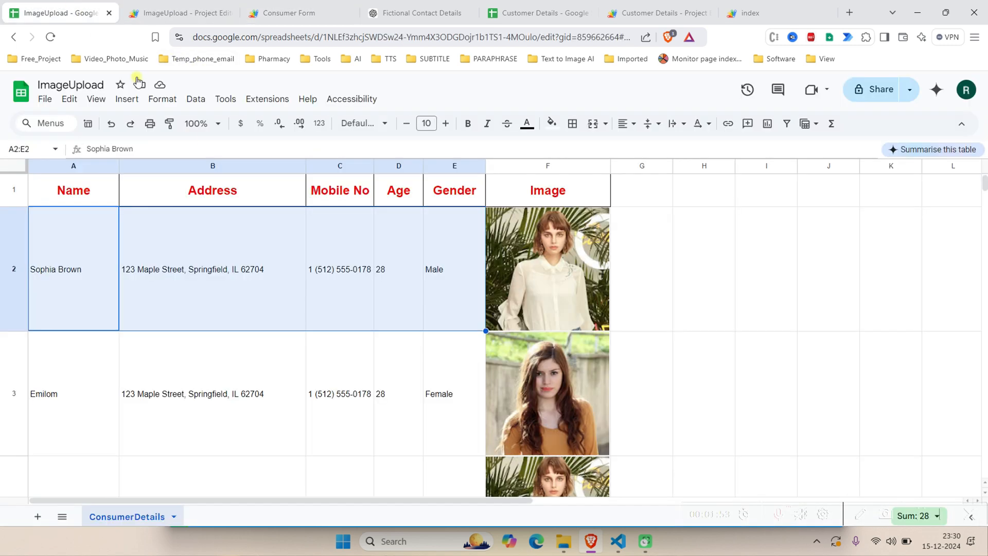
{"action": "mouse_move", "coordinate": [133, 284]}
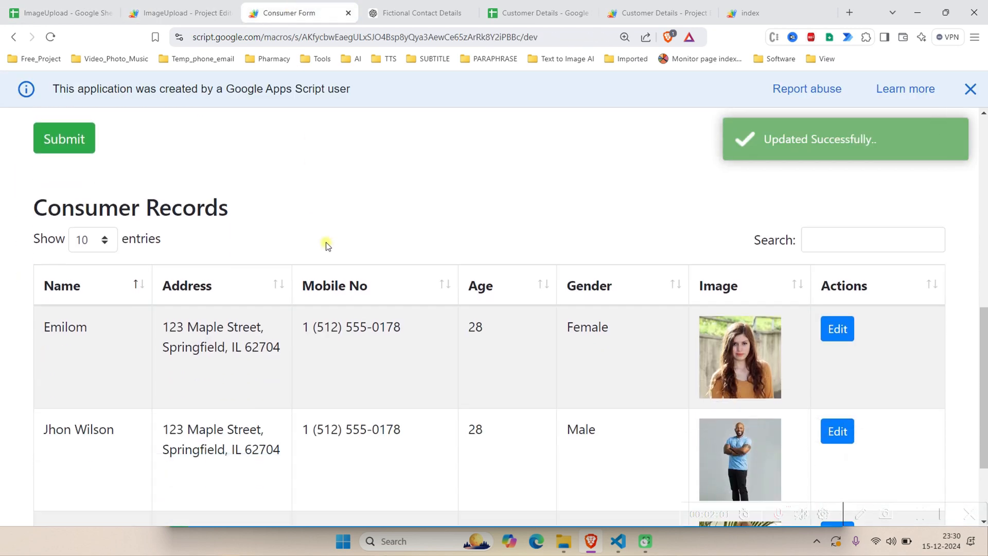
{"action": "scroll", "scroll_direction": "down", "scroll_amount": 3}
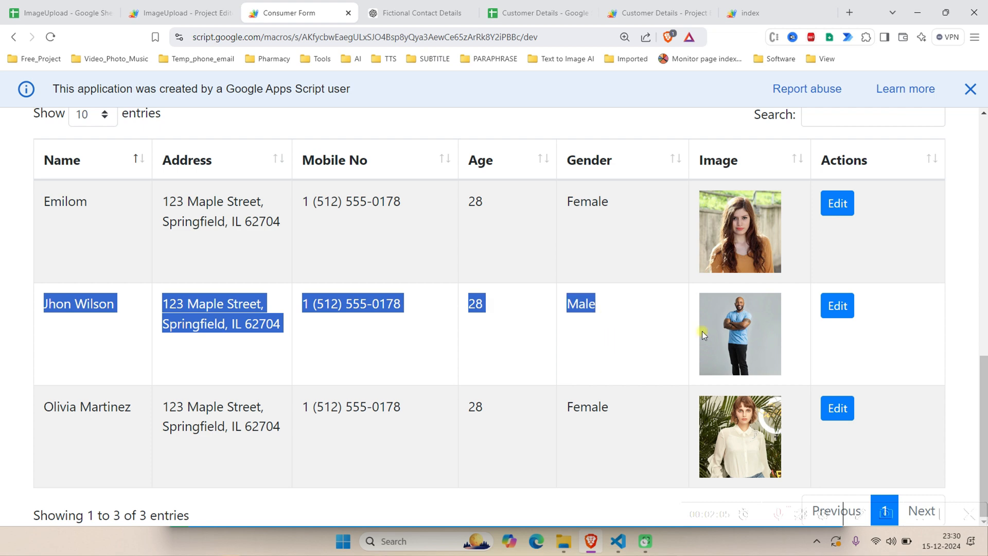
{"action": "mouse_move", "coordinate": [630, 393]}
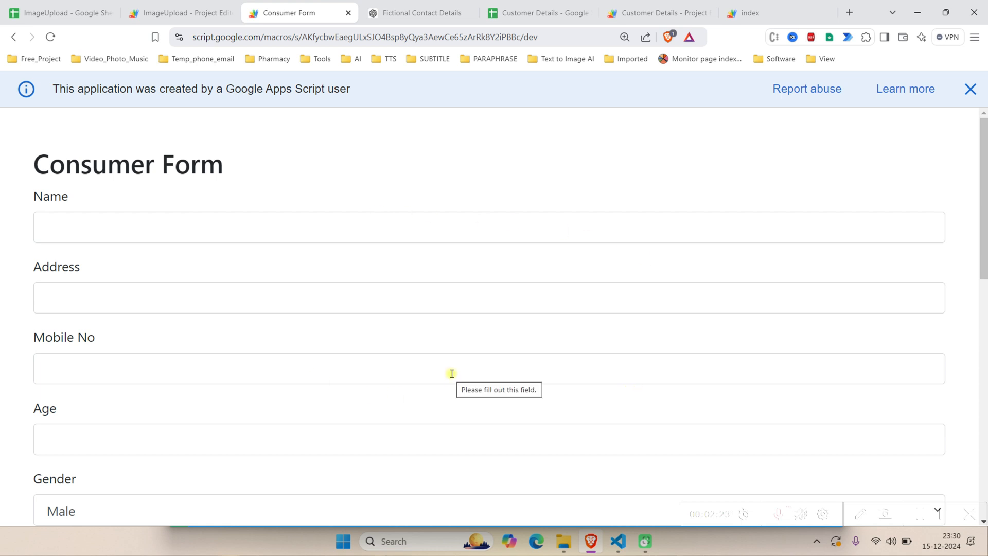
{"action": "mouse_move", "coordinate": [549, 327]}
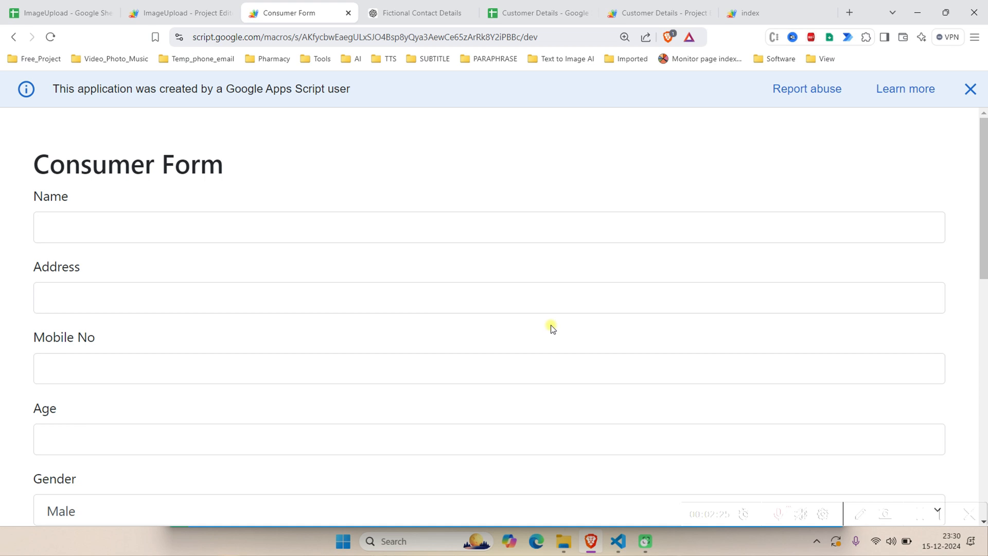
{"action": "mouse_move", "coordinate": [929, 516]}
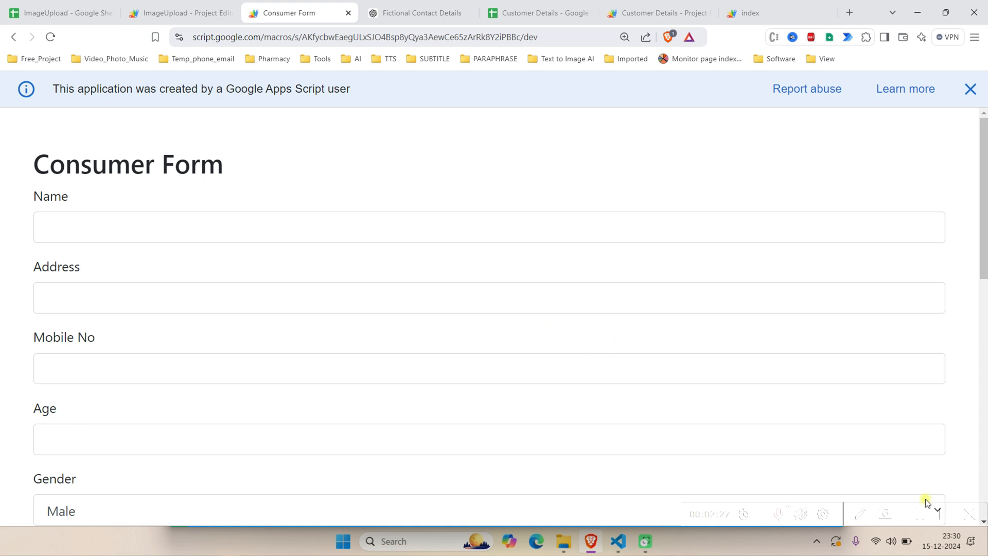
{"action": "mouse_move", "coordinate": [712, 265]}
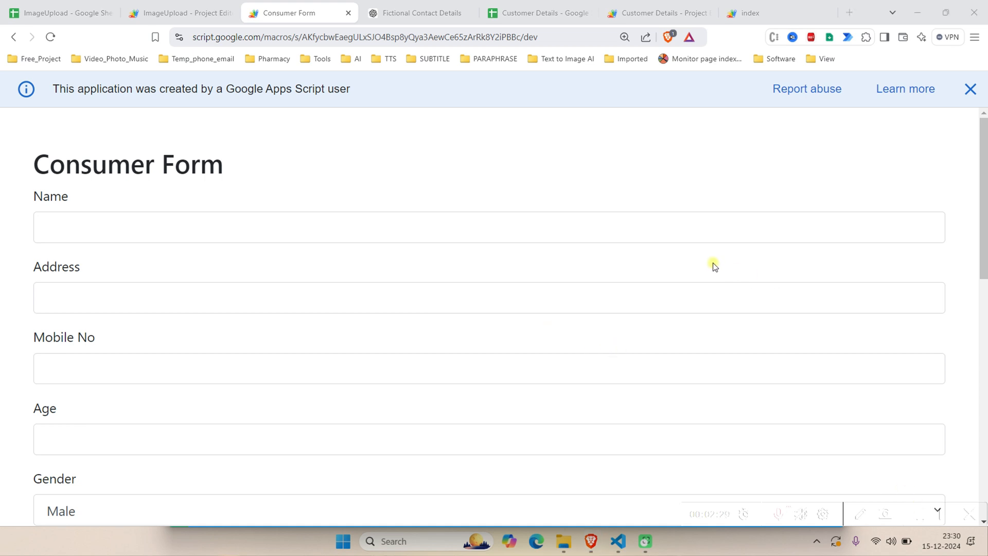
{"action": "mouse_move", "coordinate": [912, 512]}
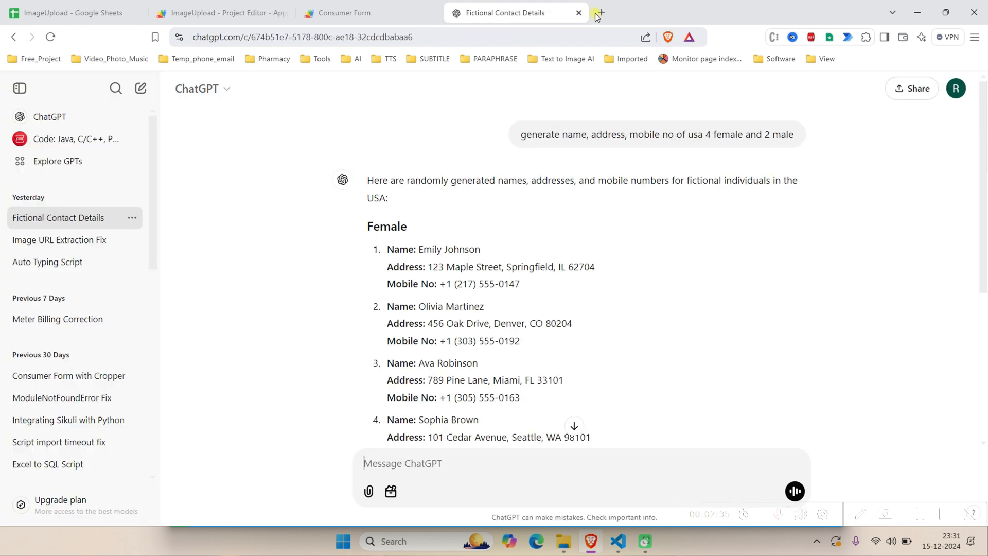
Step: Go to sheets.google.com in a new tab and open the Customer Details sheet's Apps Script project
{"action": "left_click", "coordinate": [601, 12]}
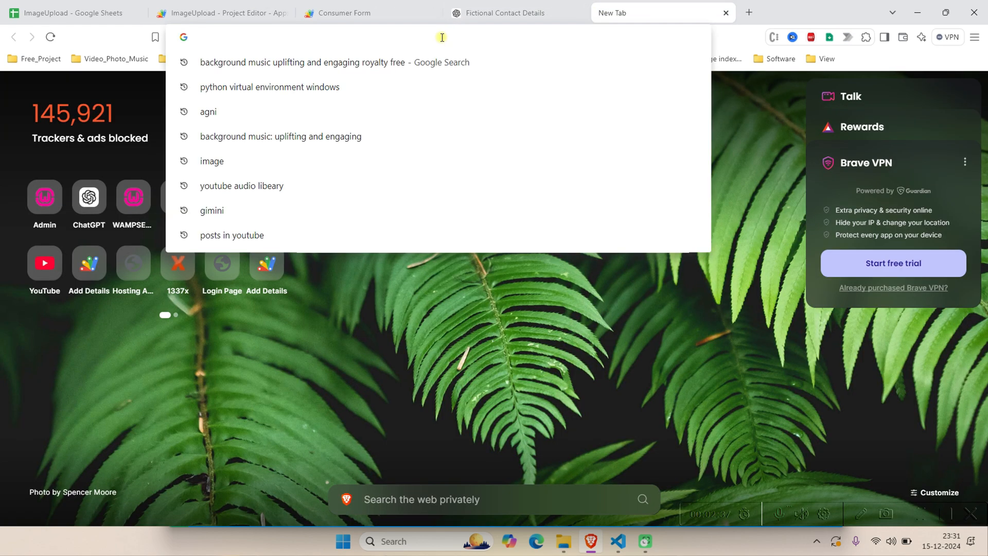
{"action": "type", "text": "sheets.google.com"}
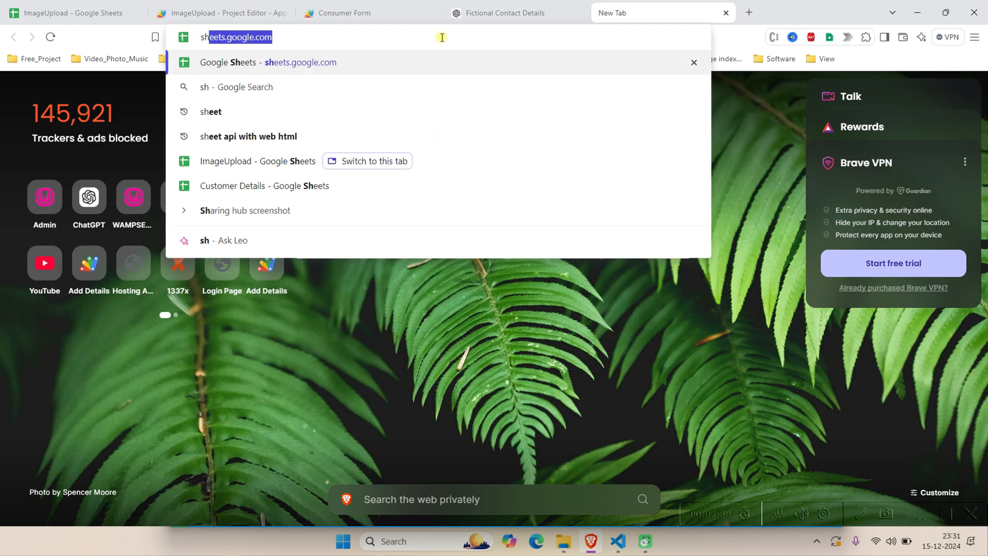
{"action": "key", "text": "Enter"}
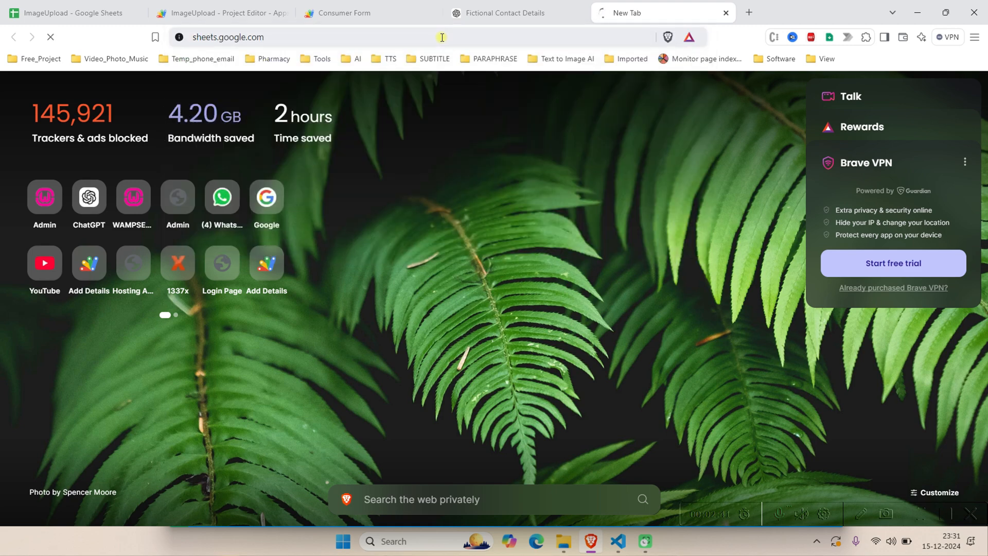
{"action": "type", "text": "sheets.google.com"}
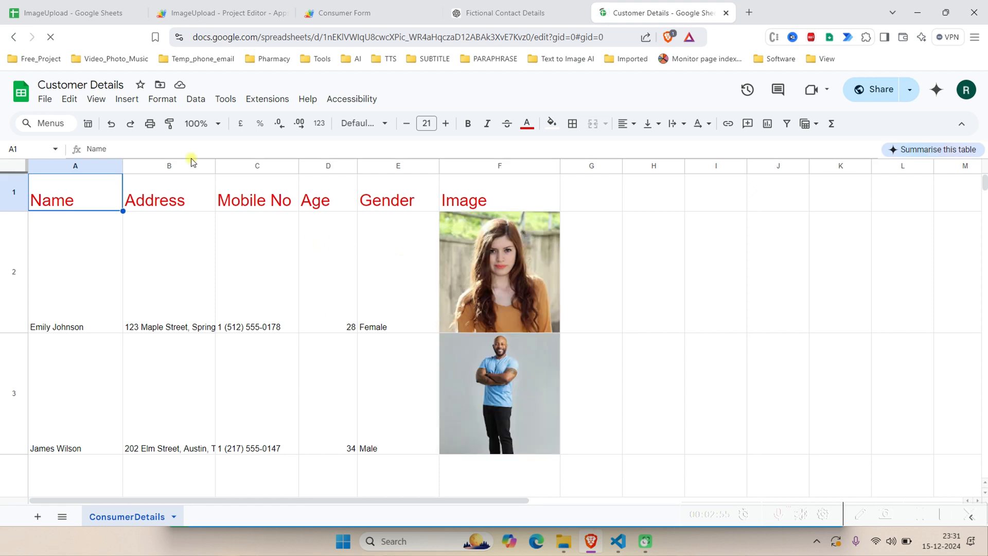
{"action": "left_click", "coordinate": [267, 99]}
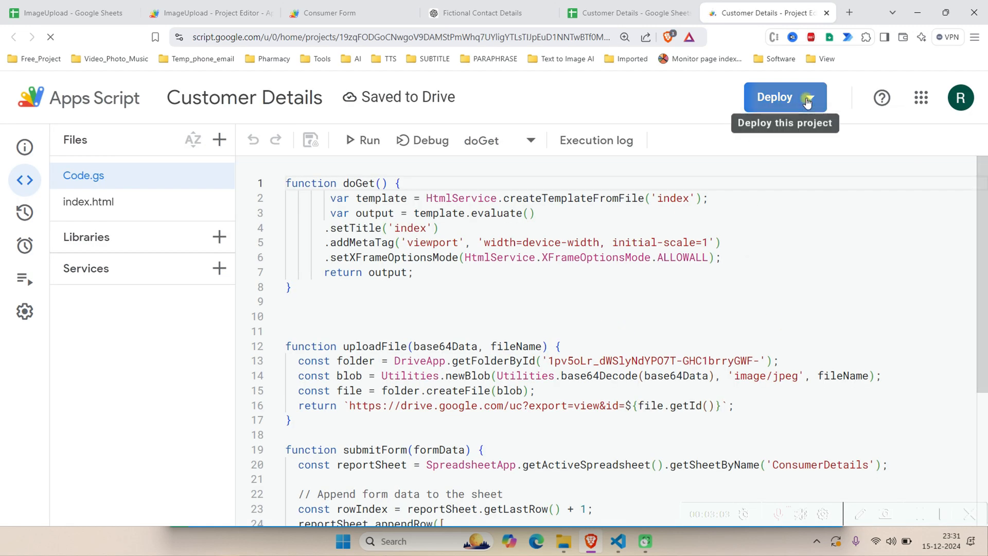
Step: Launch the Customer Details project's test deployment web app
{"action": "left_click", "coordinate": [785, 98]}
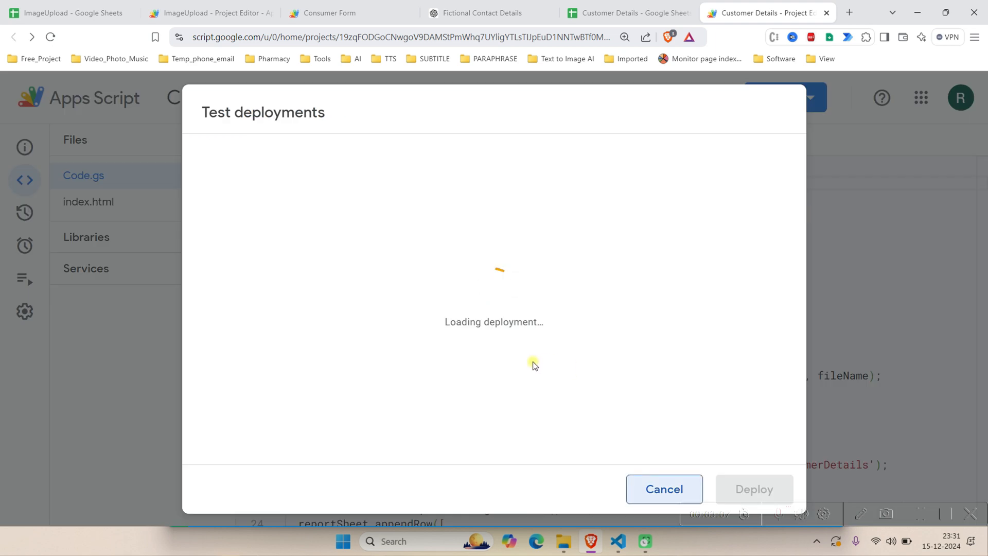
{"action": "left_click", "coordinate": [383, 358]}
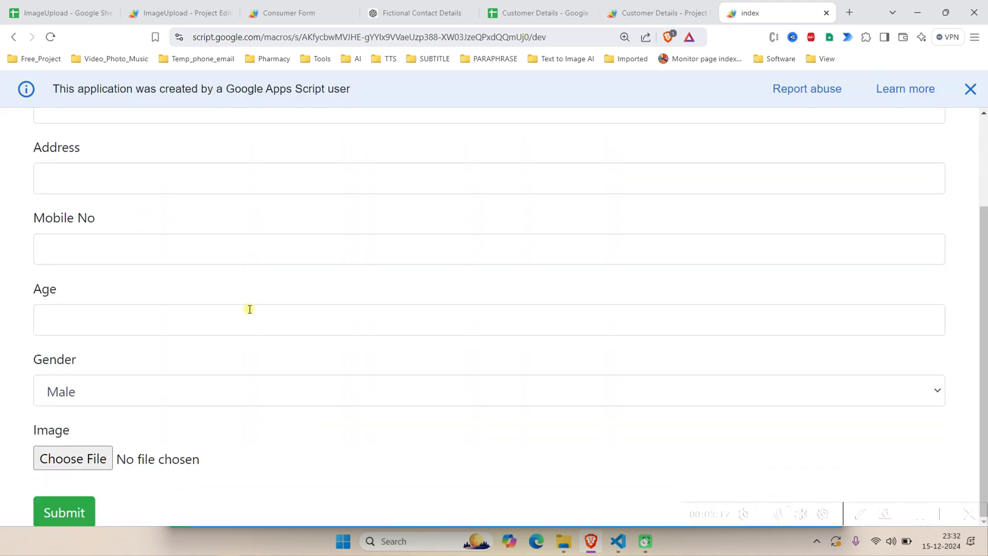
{"action": "mouse_move", "coordinate": [338, 345]}
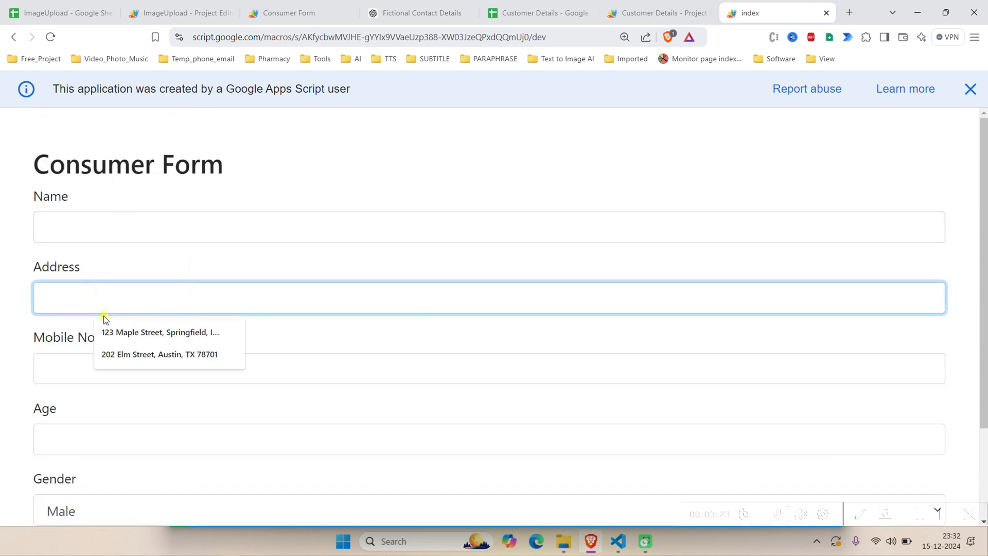
{"action": "left_click", "coordinate": [515, 388]}
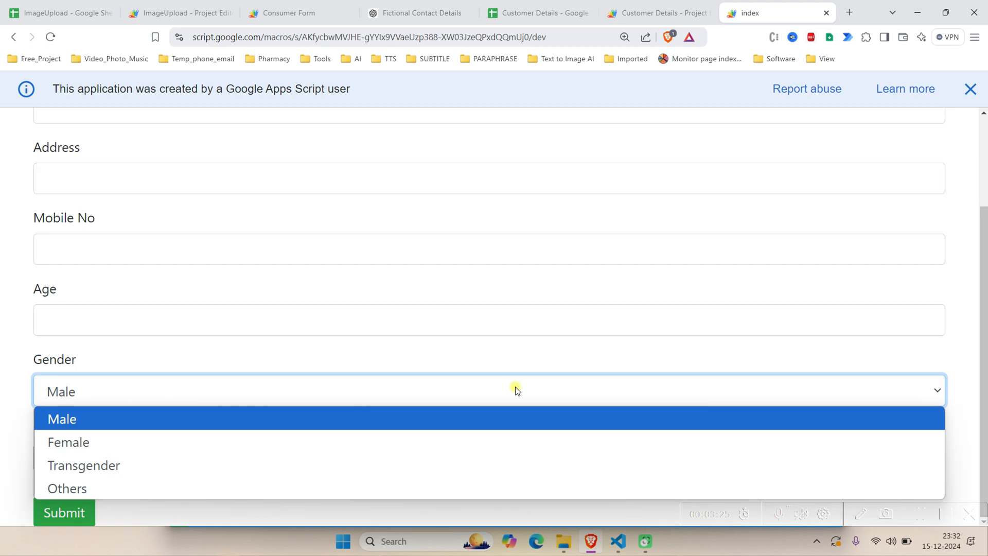
{"action": "left_click", "coordinate": [61, 419]}
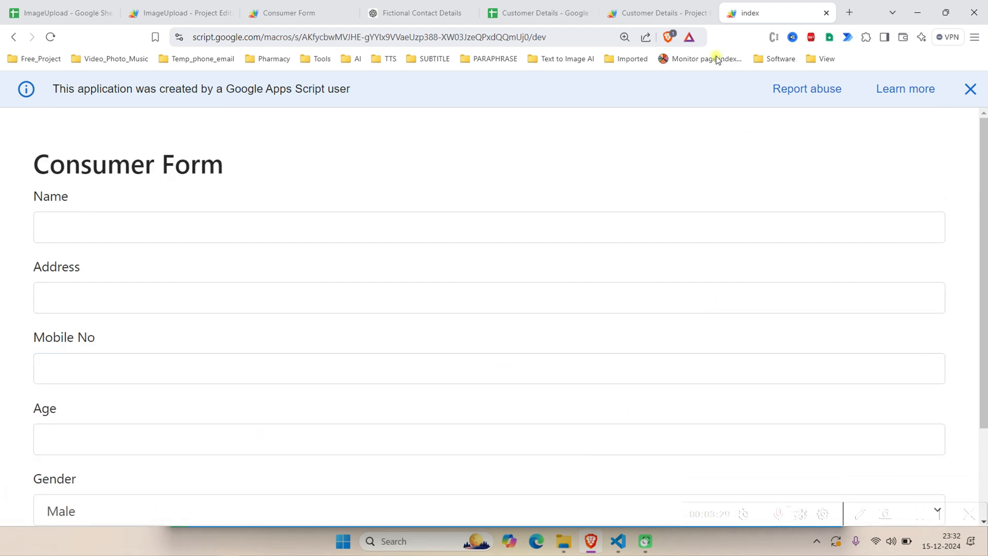
{"action": "mouse_move", "coordinate": [637, 13]}
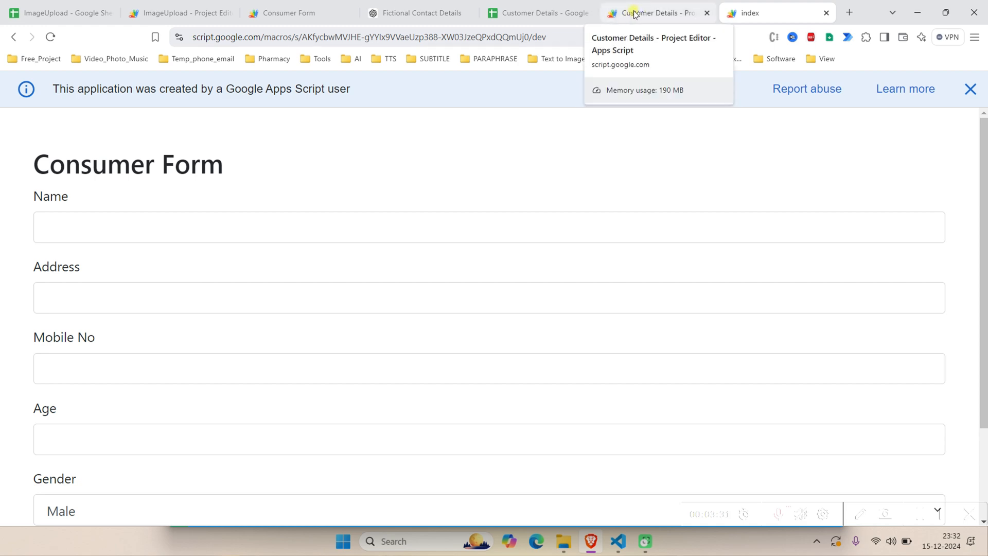
Step: Select all of index.html and replace it with the version loading the DataTables stylesheet and scripts
{"action": "left_click", "coordinate": [649, 13]}
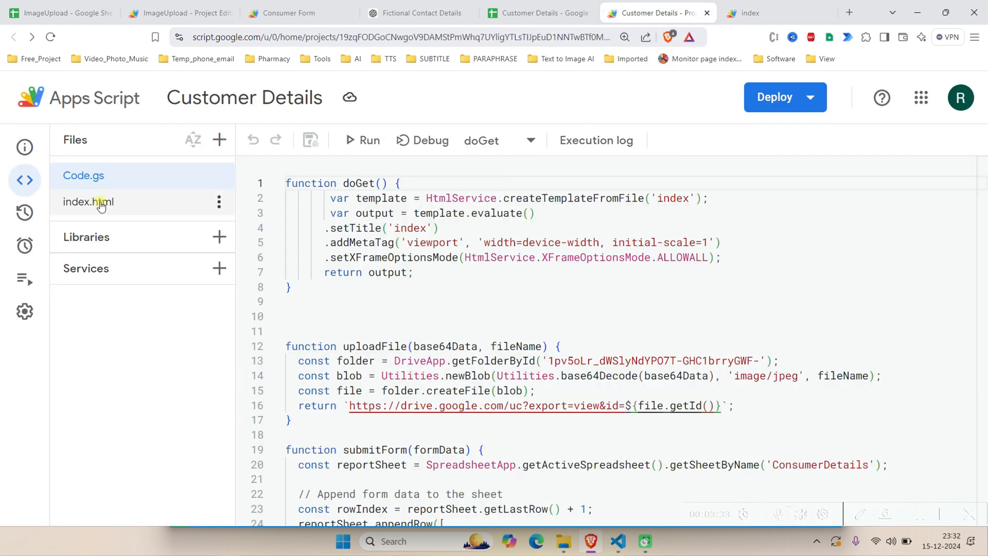
{"action": "left_click", "coordinate": [89, 201]}
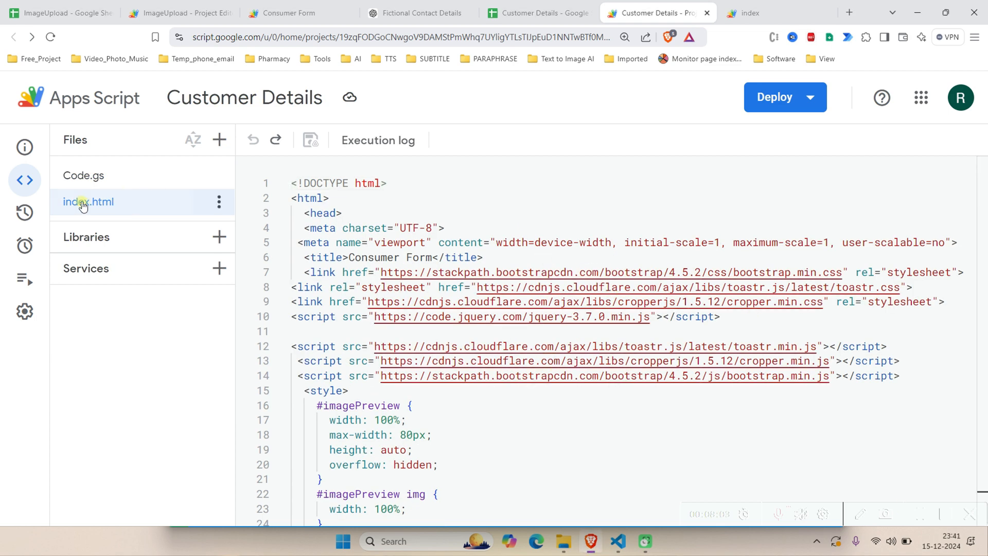
{"action": "key", "text": "ctrl+a"}
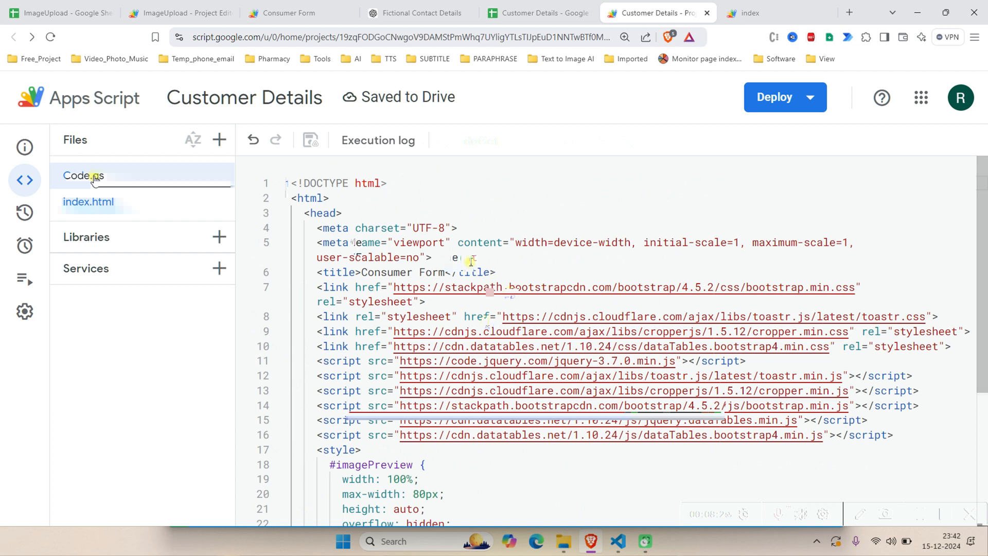
Step: Paste the new uploadFile and submitForm code with setSharing, thumbnail URL and rowIndex update branch into Code.gs
{"action": "left_click", "coordinate": [83, 175]}
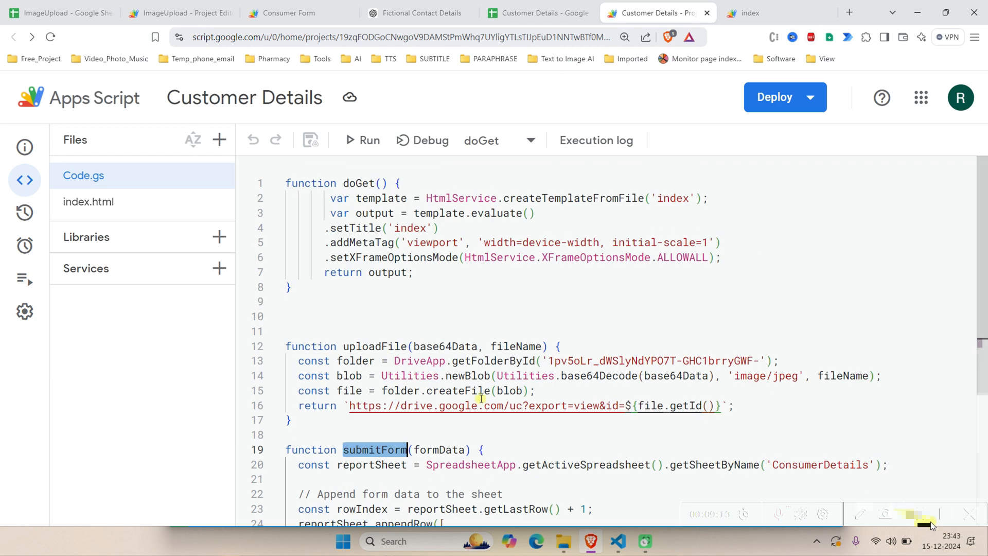
{"action": "left_click", "coordinate": [560, 347]}
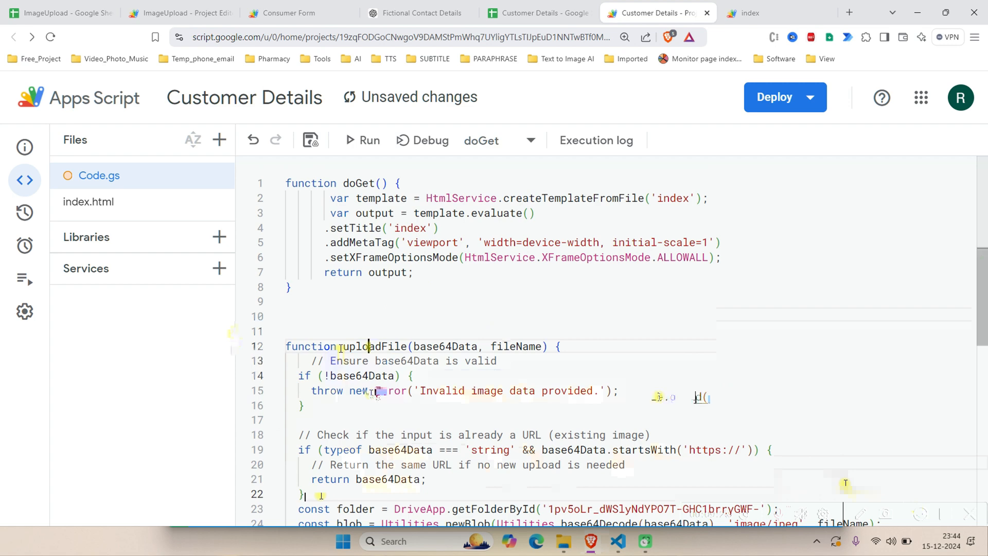
{"action": "scroll", "scroll_direction": "down", "scroll_amount": 3}
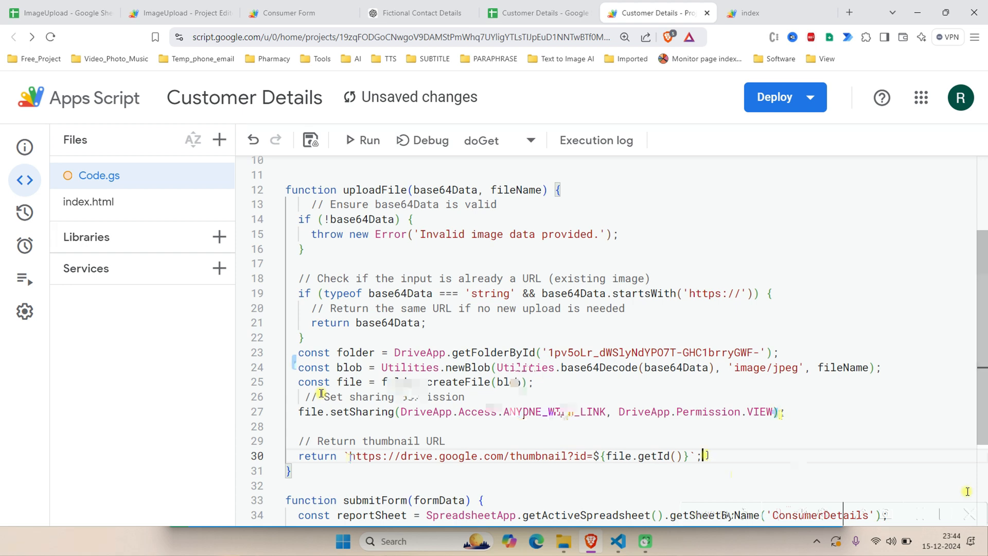
{"action": "scroll", "scroll_direction": "down", "scroll_amount": 3}
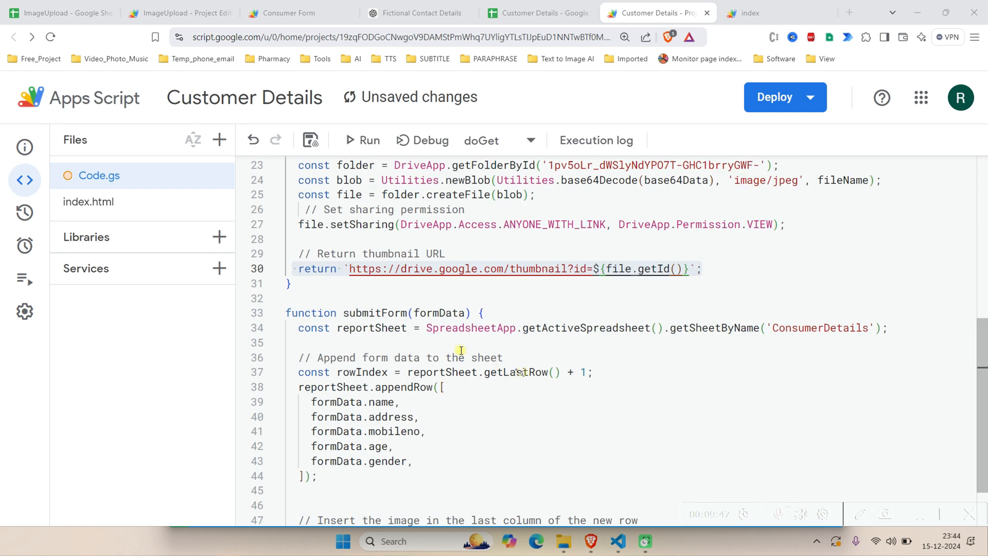
{"action": "scroll", "scroll_direction": "down", "scroll_amount": 3}
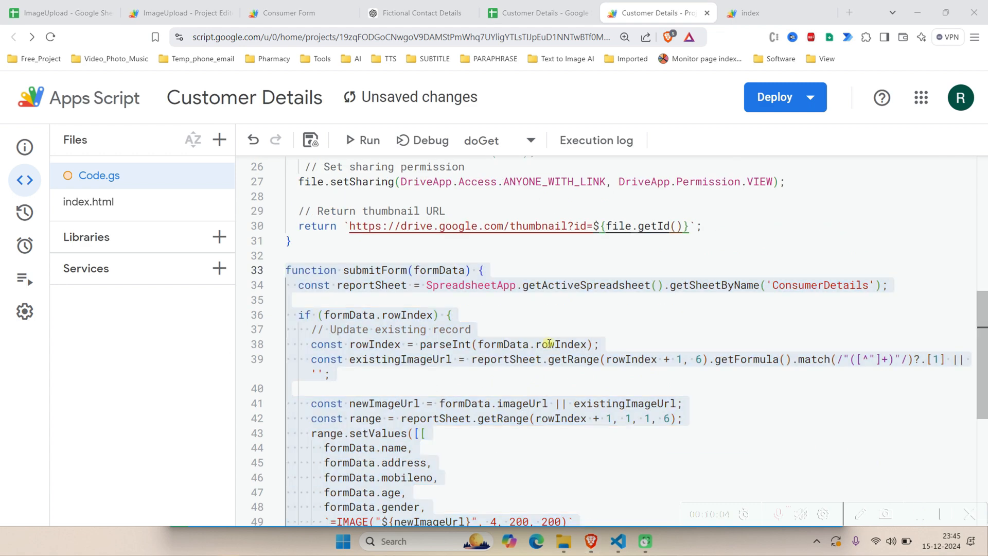
Step: Insert getConsumerRecord and extractImageUrl below getConsumerData, returning one row's details with its image URL
{"action": "scroll", "scroll_direction": "down", "scroll_amount": 3}
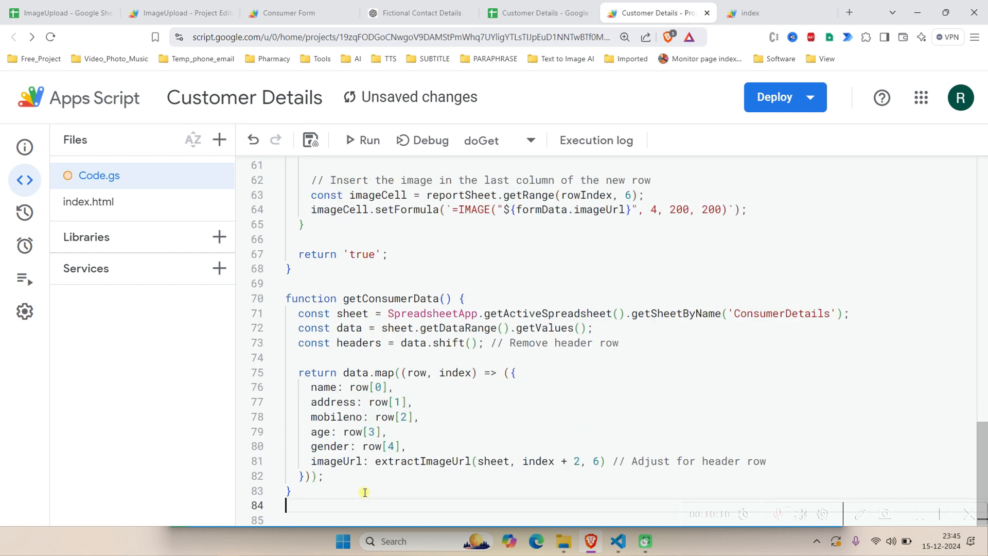
{"action": "double_click", "coordinate": [390, 298]}
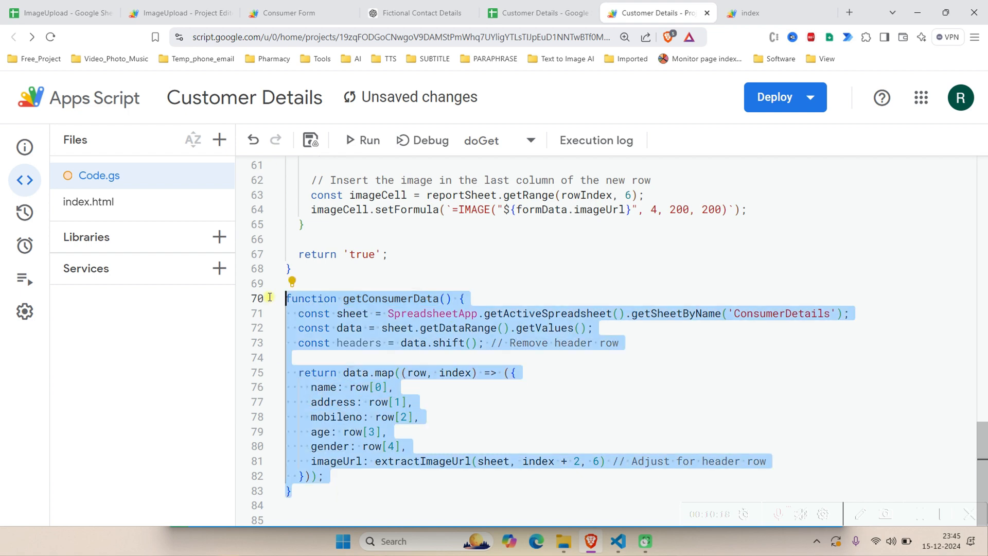
{"action": "mouse_move", "coordinate": [539, 417]}
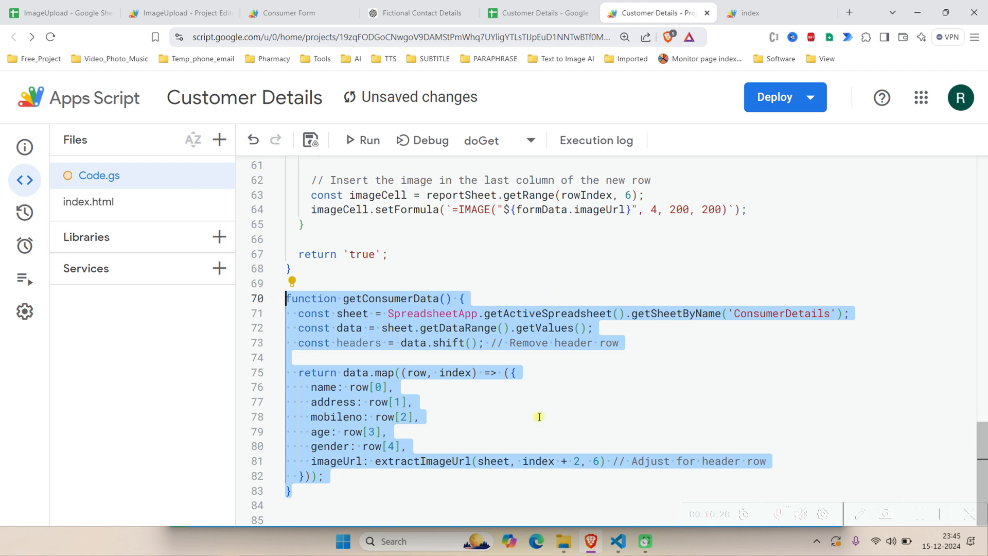
{"action": "left_click", "coordinate": [361, 504]}
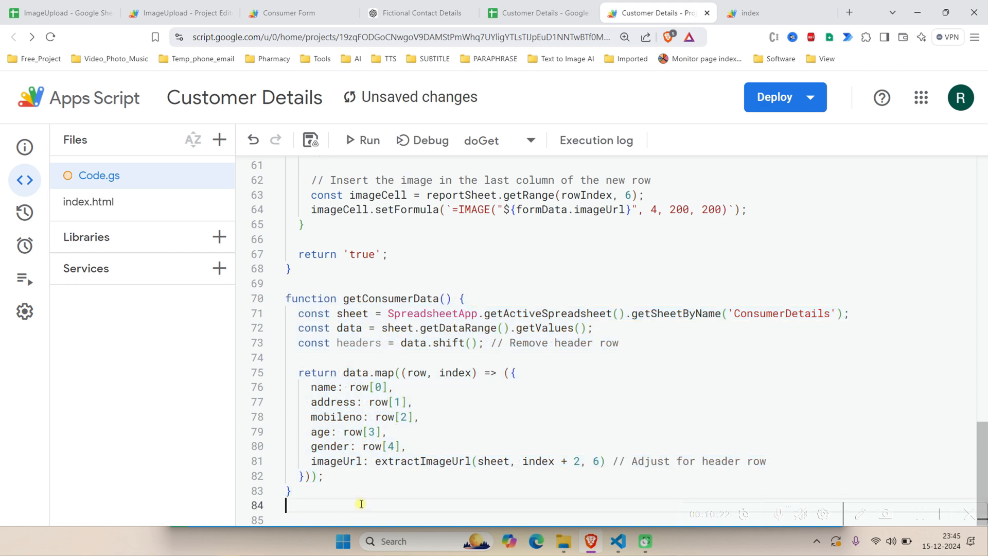
{"action": "scroll", "scroll_direction": "down", "scroll_amount": 3}
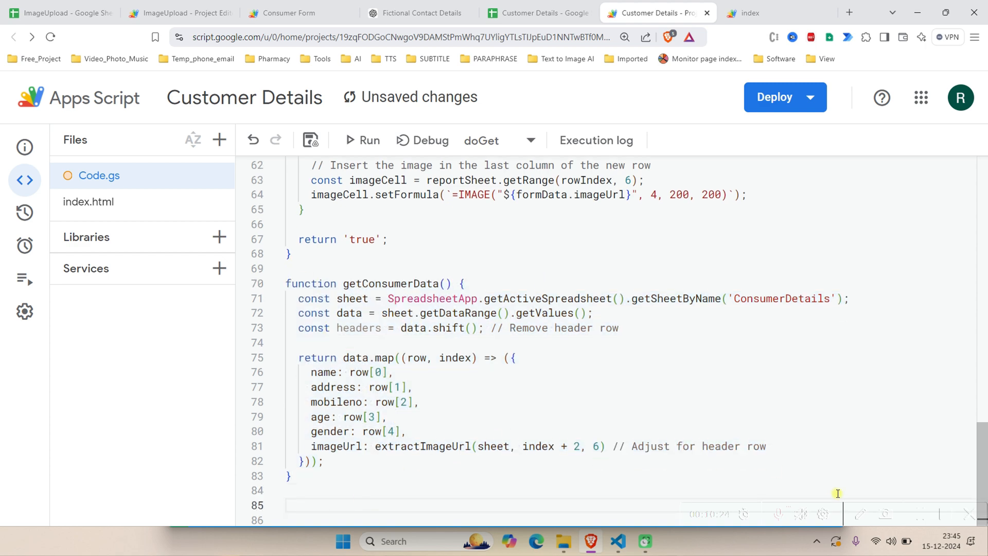
{"action": "mouse_move", "coordinate": [340, 502]}
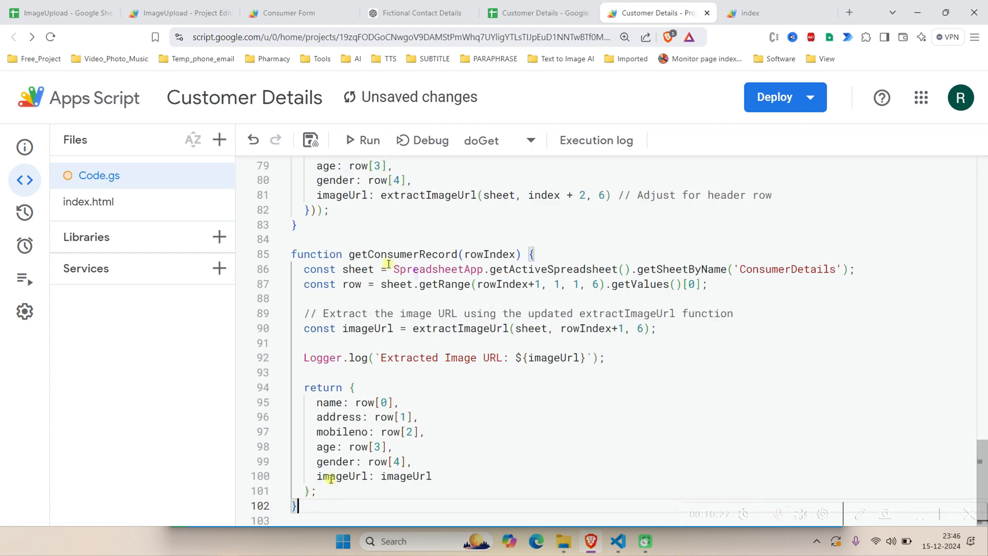
{"action": "double_click", "coordinate": [402, 254]}
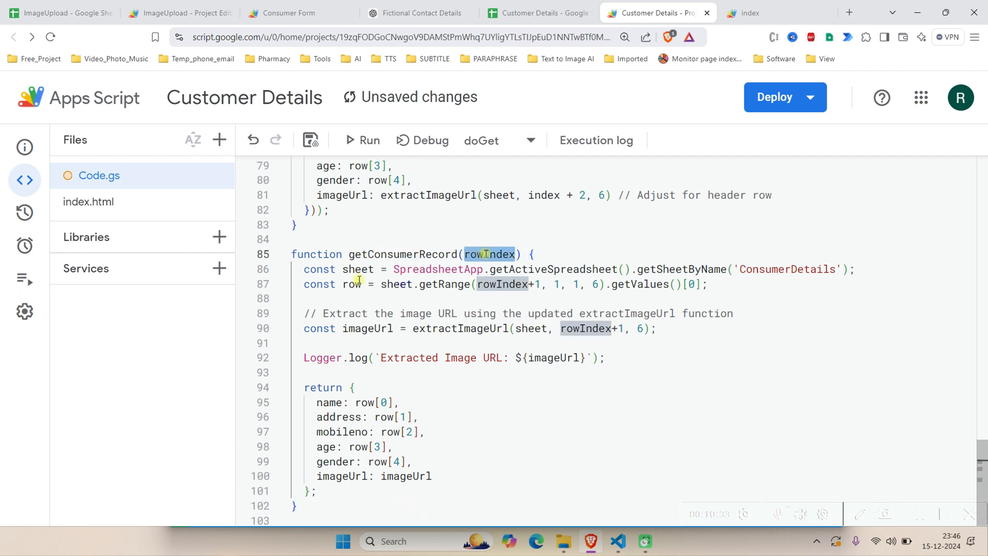
{"action": "mouse_move", "coordinate": [406, 329]}
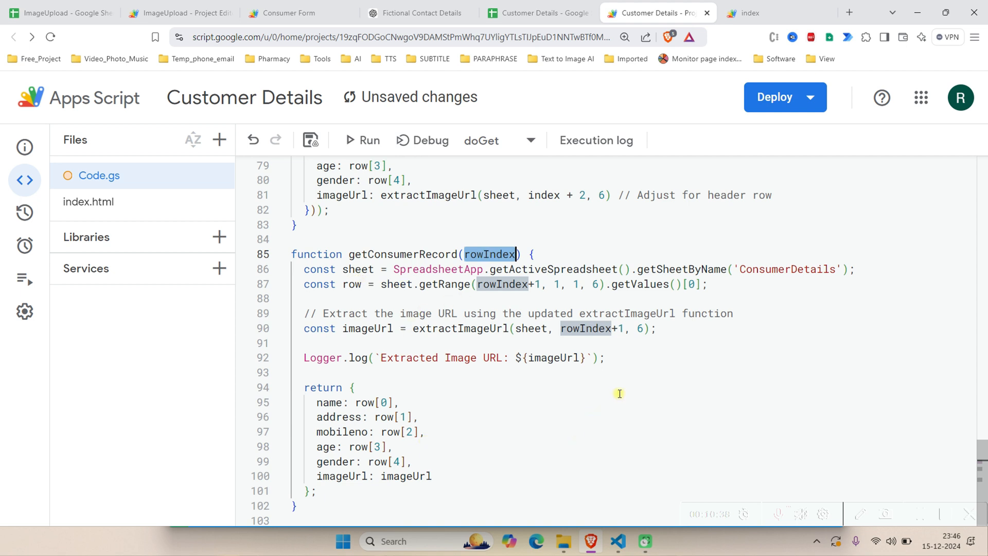
{"action": "mouse_move", "coordinate": [689, 406]}
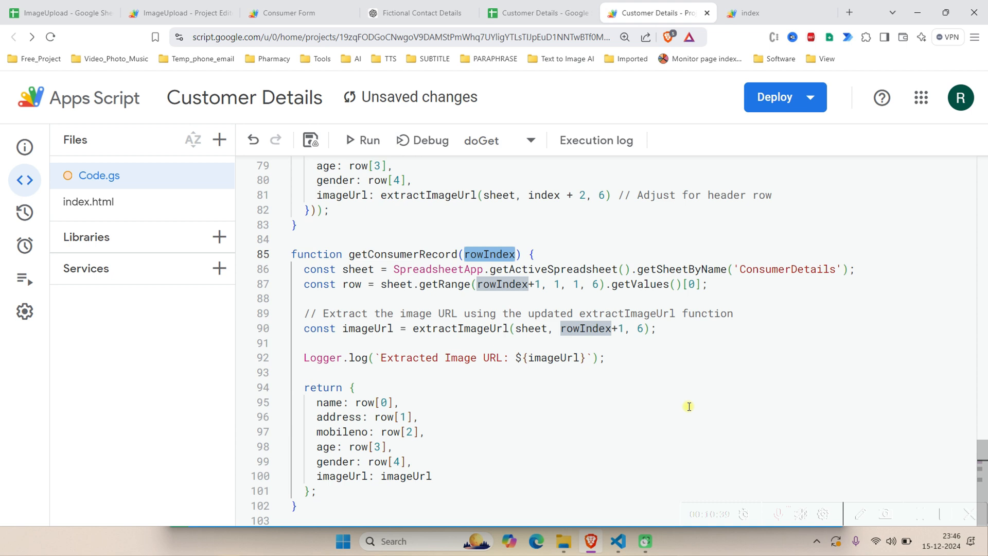
{"action": "mouse_move", "coordinate": [879, 502]}
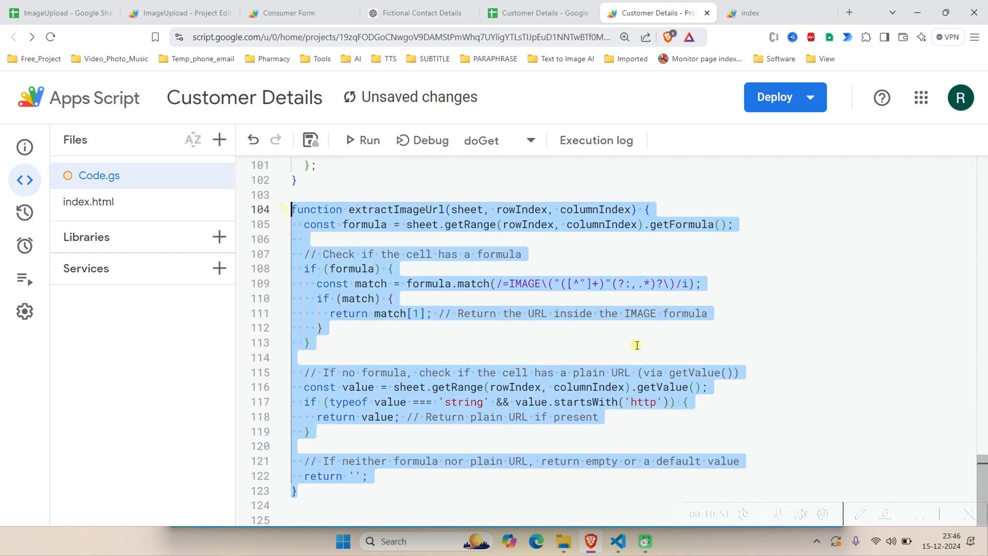
{"action": "mouse_move", "coordinate": [650, 340]}
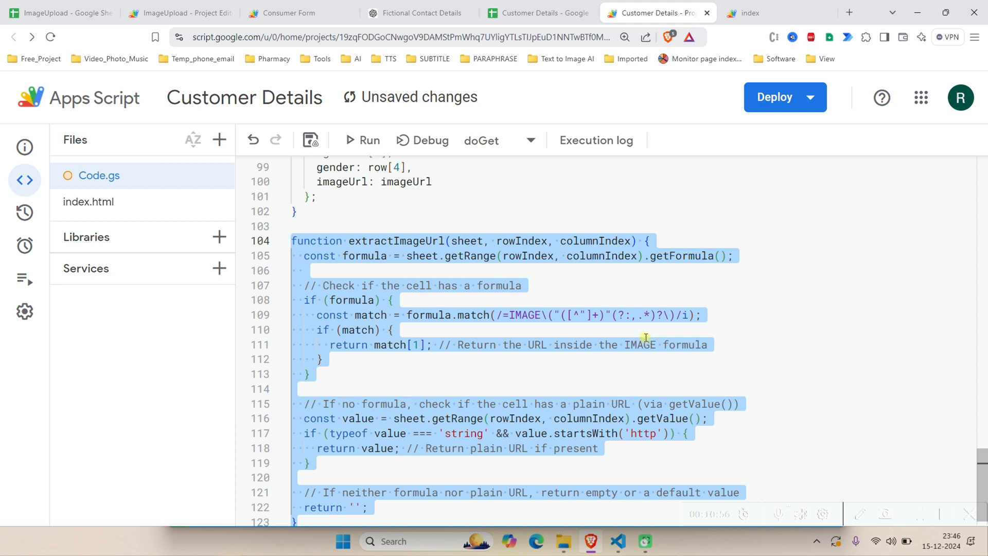
{"action": "mouse_move", "coordinate": [597, 309]}
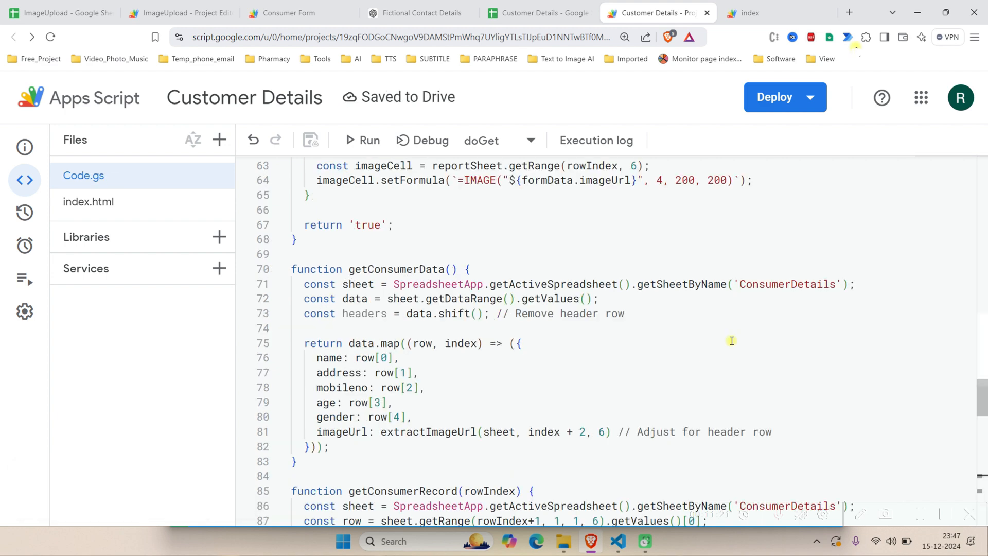
{"action": "left_click", "coordinate": [748, 12]}
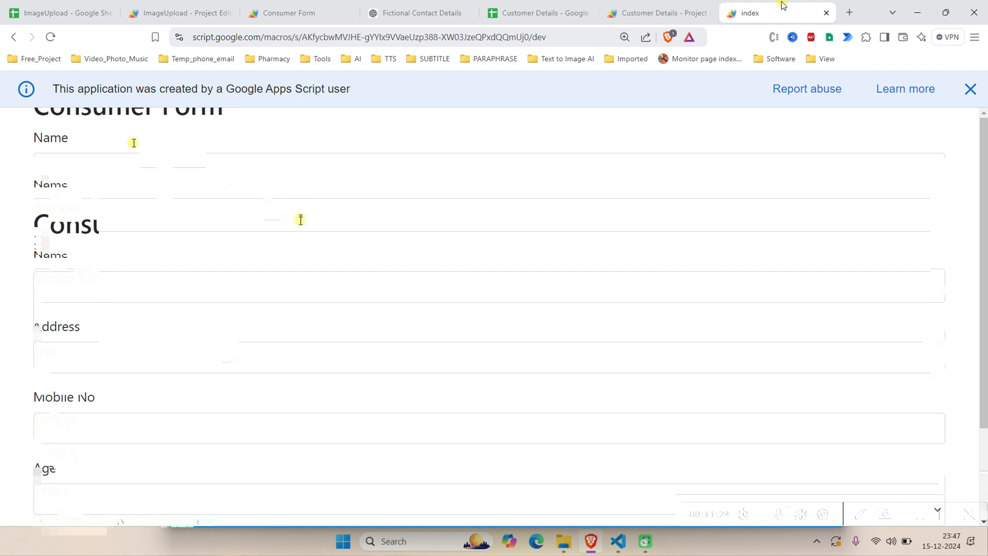
{"action": "scroll", "scroll_direction": "down", "scroll_amount": 3}
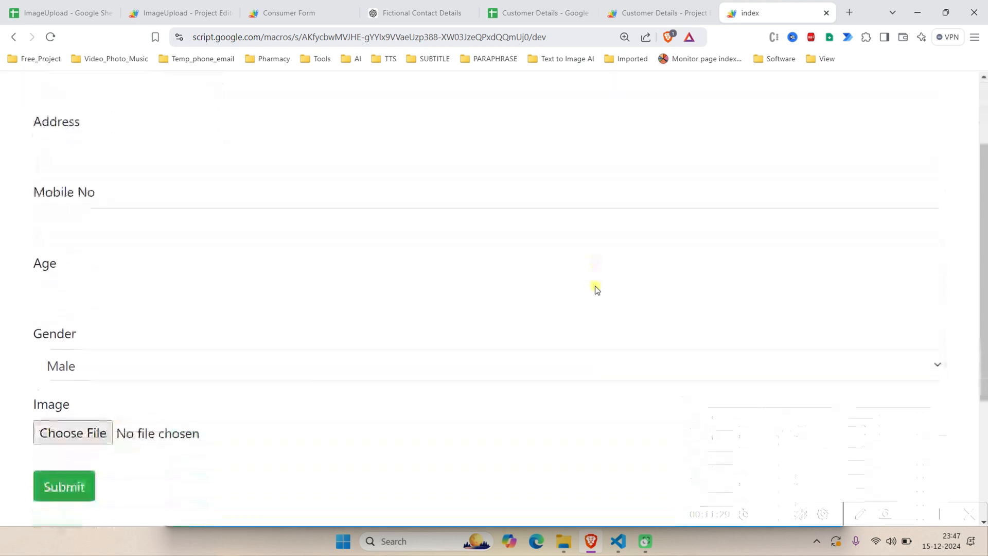
{"action": "scroll", "scroll_direction": "down", "scroll_amount": 3}
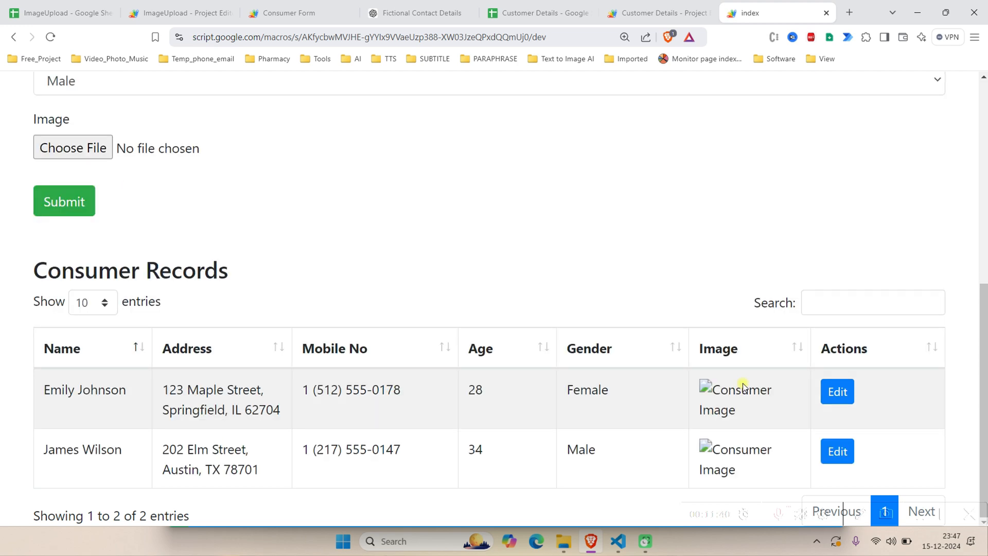
Step: Inspect the page's Console messages in developer tools for the failed image loads
{"action": "key", "text": "F12"}
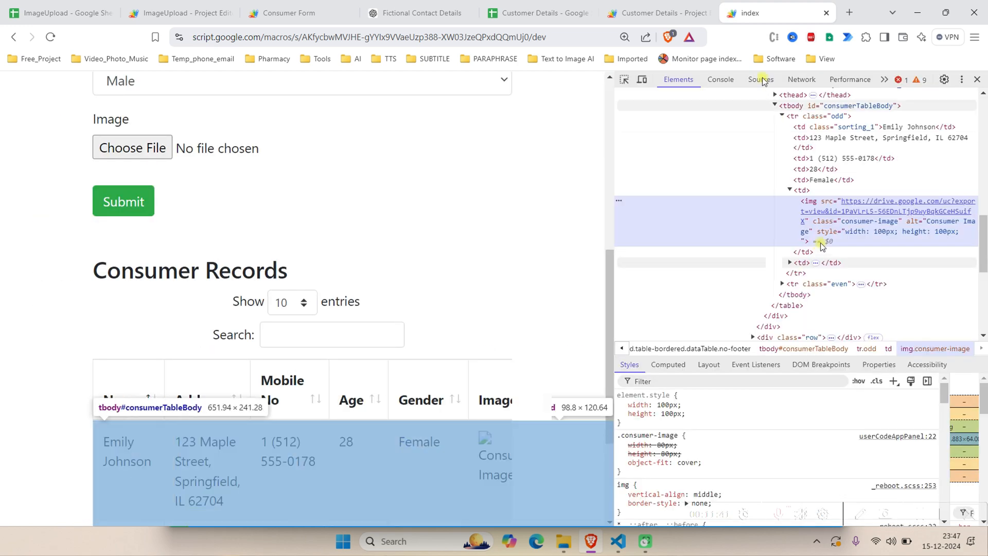
{"action": "left_click", "coordinate": [720, 79]}
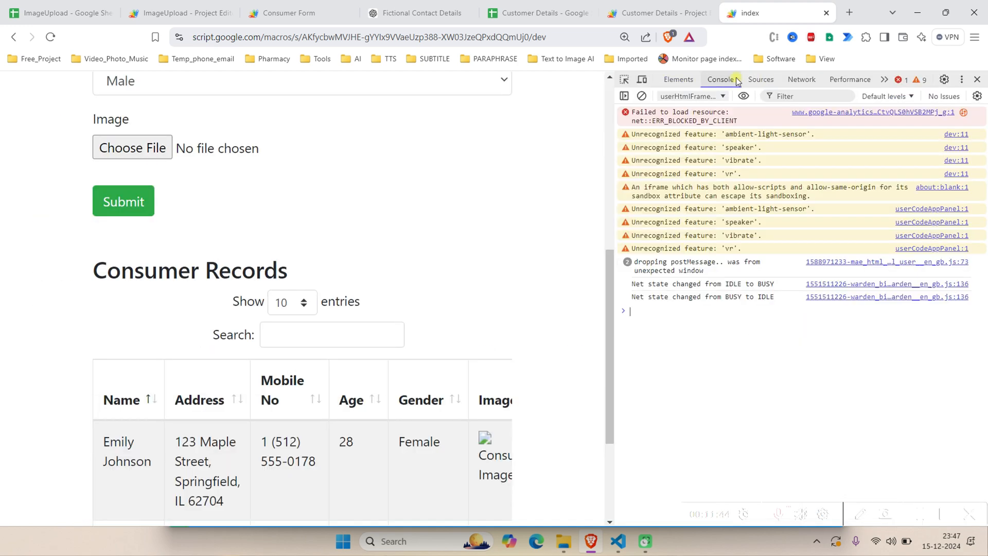
{"action": "scroll", "scroll_direction": "down", "scroll_amount": 3}
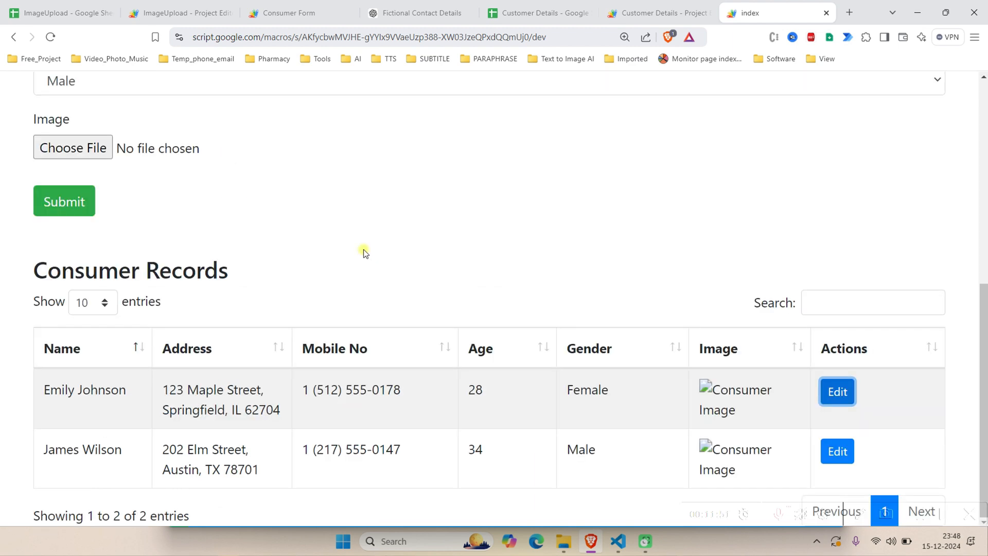
{"action": "left_click", "coordinate": [836, 391]}
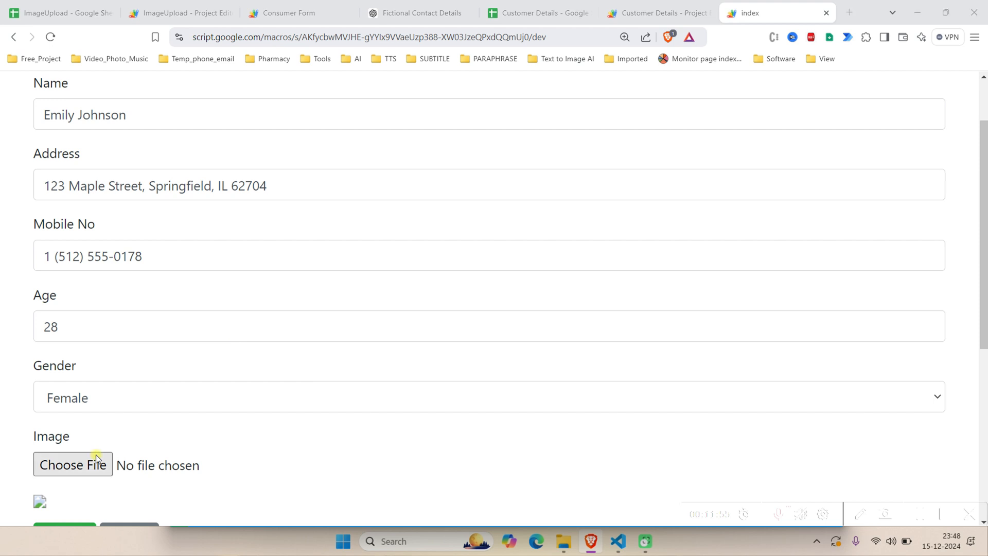
{"action": "left_click", "coordinate": [73, 465]}
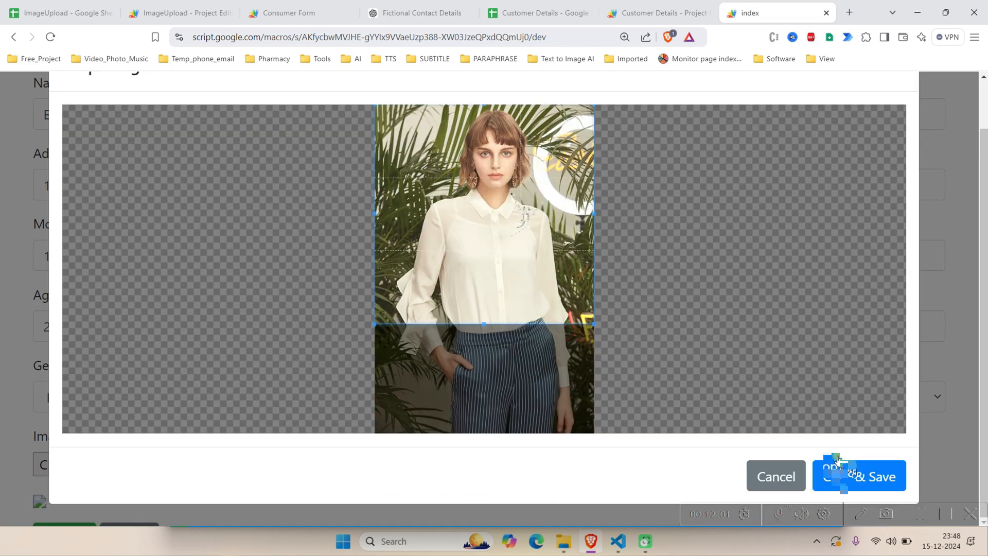
{"action": "left_click", "coordinate": [859, 476]}
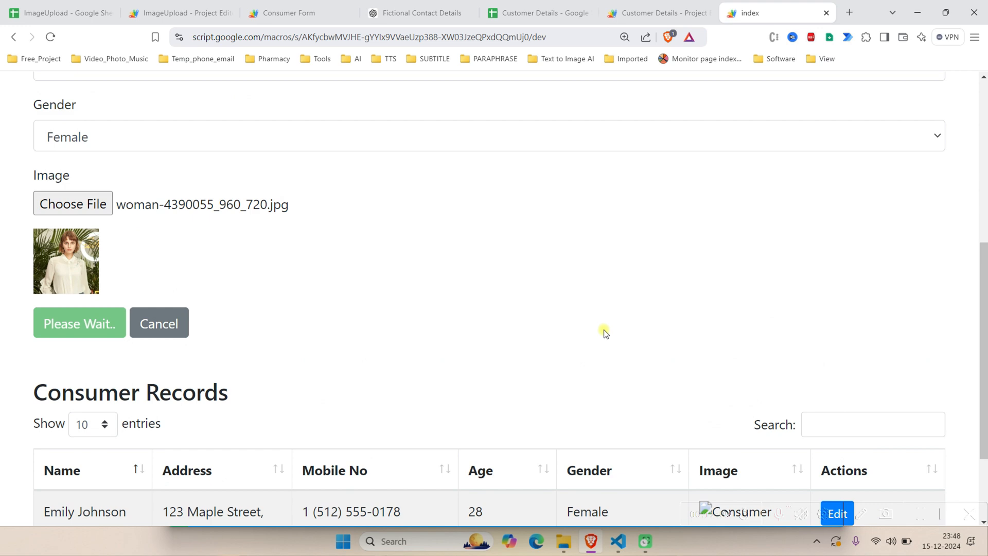
Step: Update Emily Johnson's record, then update James Wilson's record with the man-6830588_960_720.jpg photo
{"action": "left_click", "coordinate": [79, 322]}
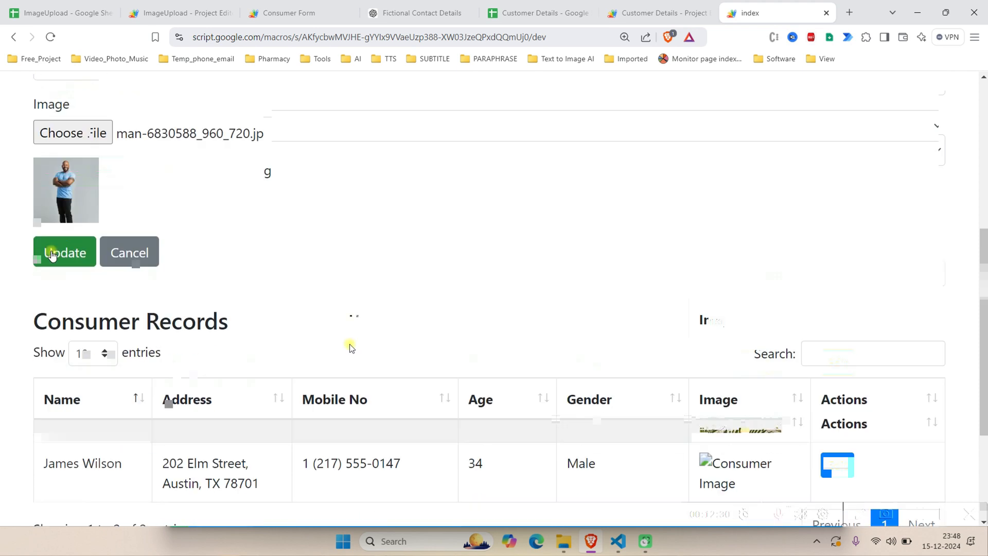
{"action": "left_click", "coordinate": [64, 252]}
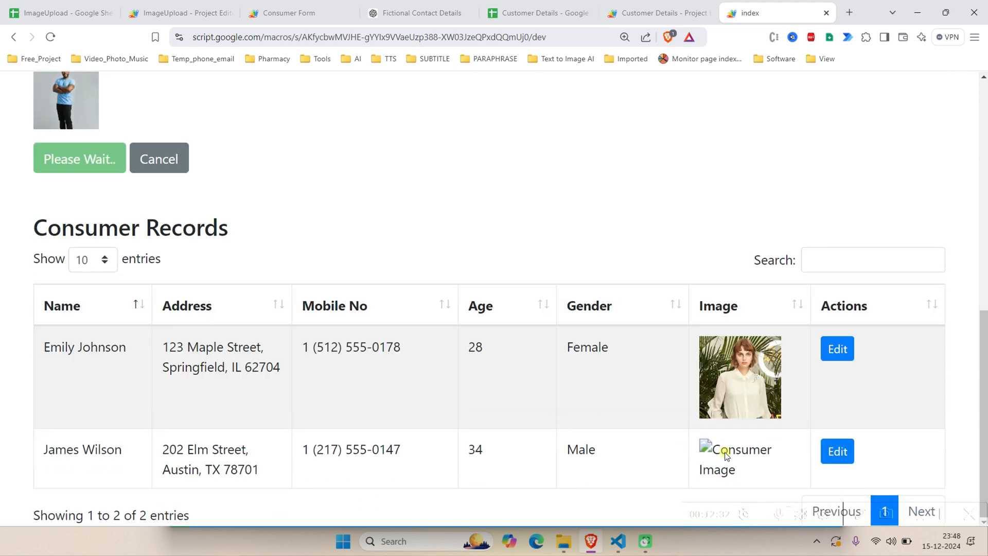
{"action": "mouse_move", "coordinate": [717, 459]}
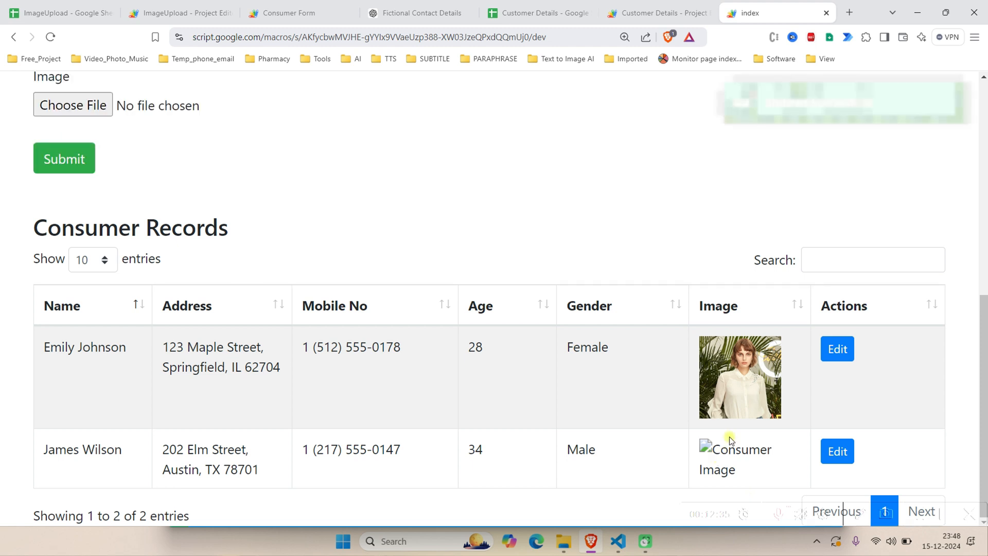
Step: Return to the top of the form once both records show their photos in the table
{"action": "left_click", "coordinate": [64, 158]}
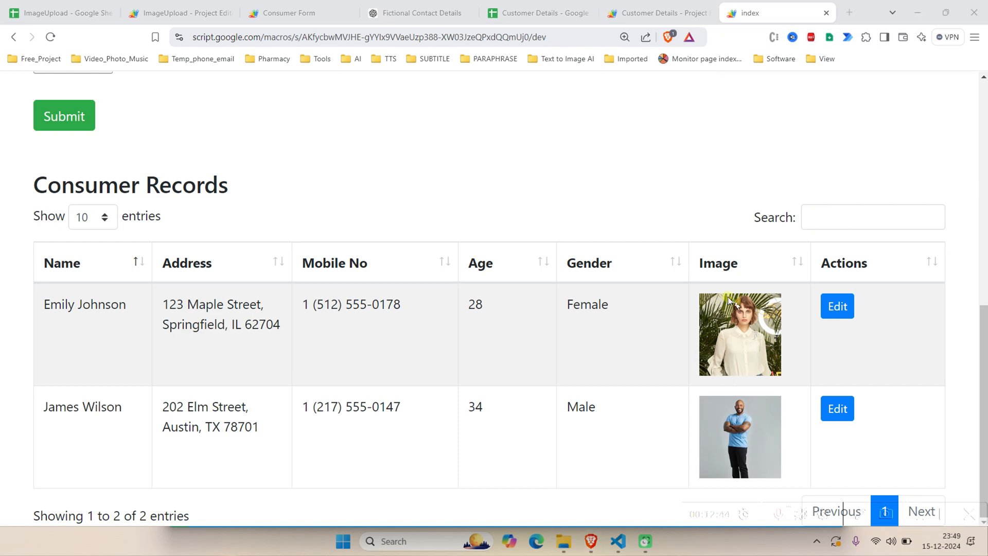
{"action": "mouse_move", "coordinate": [740, 362]}
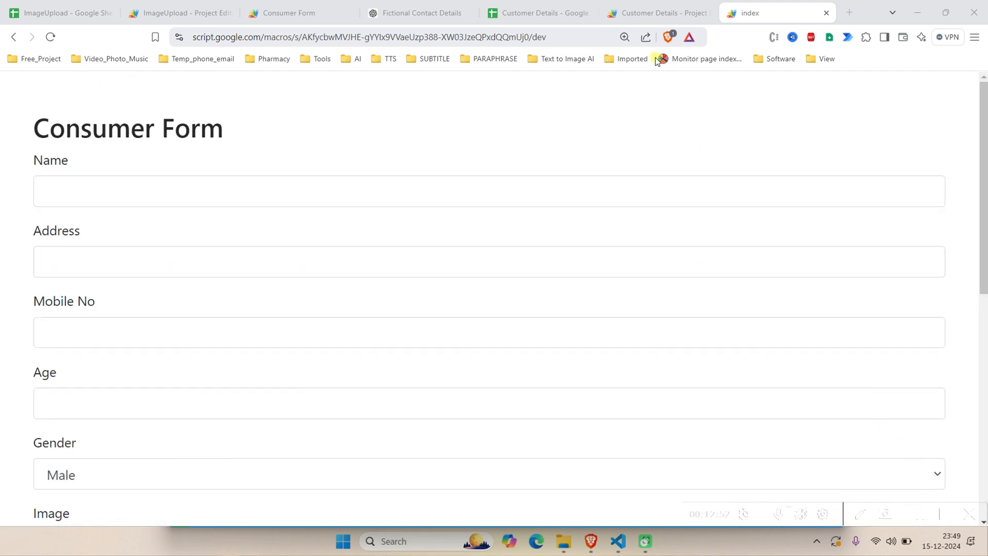
Step: Review submitForm and getConsumerData in the Customer Details Code.gs script
{"action": "left_click", "coordinate": [657, 13]}
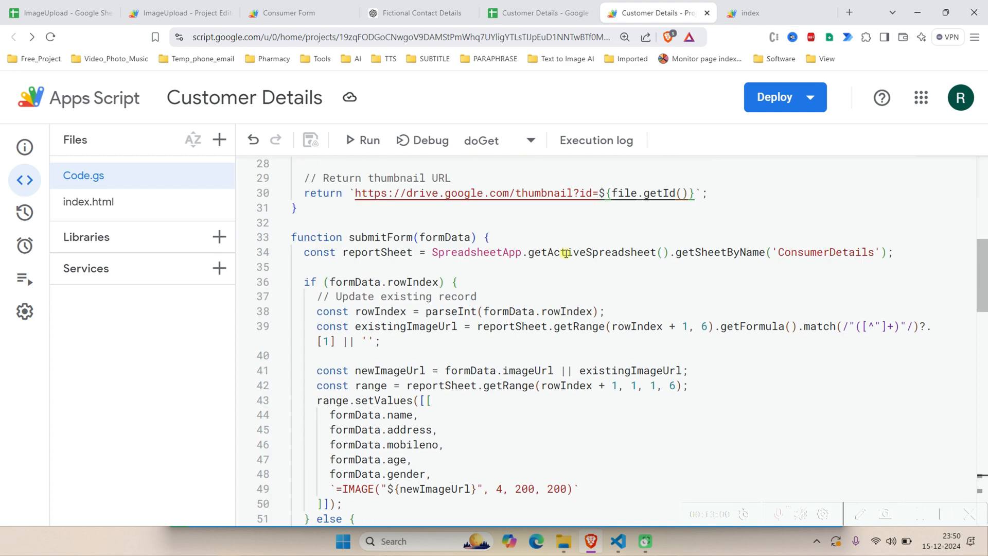
{"action": "scroll", "scroll_direction": "down", "scroll_amount": 3}
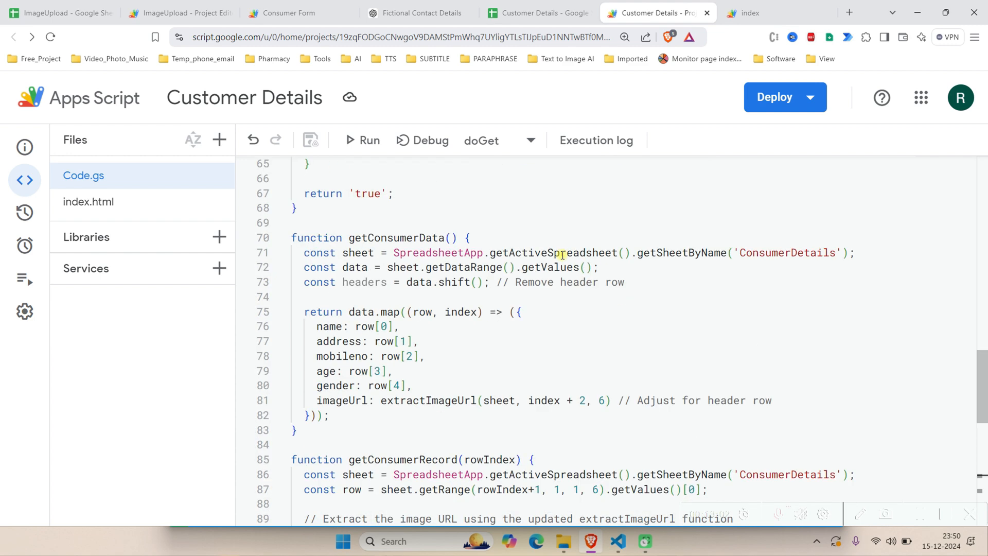